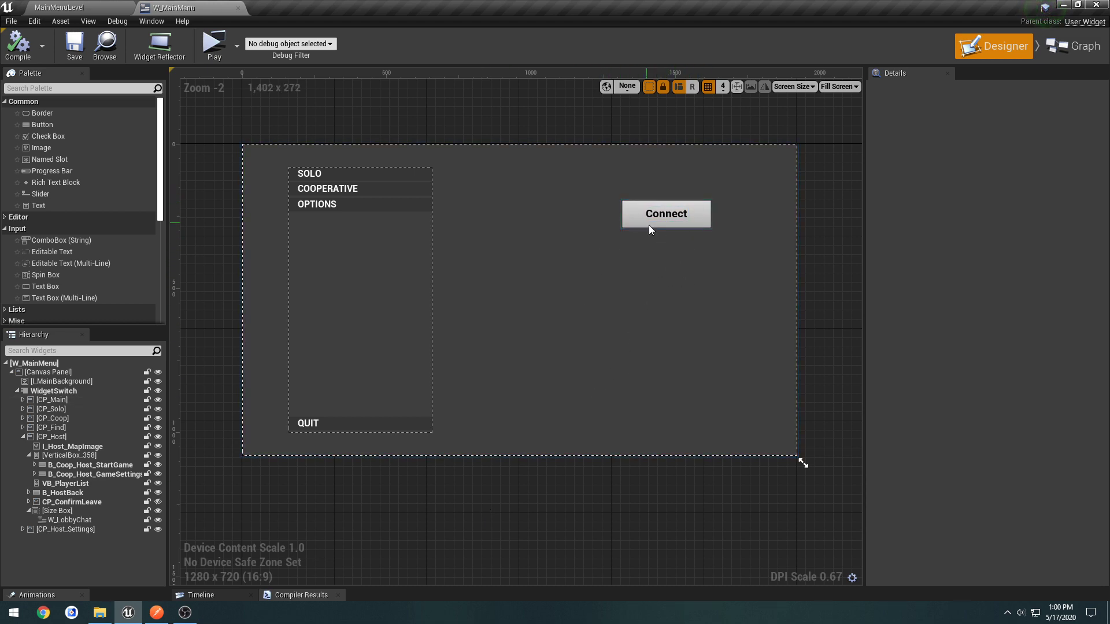
Minimize the Unreal Engine widget editor so the desktop shows
{"action": "left_click", "coordinate": [666, 213]}
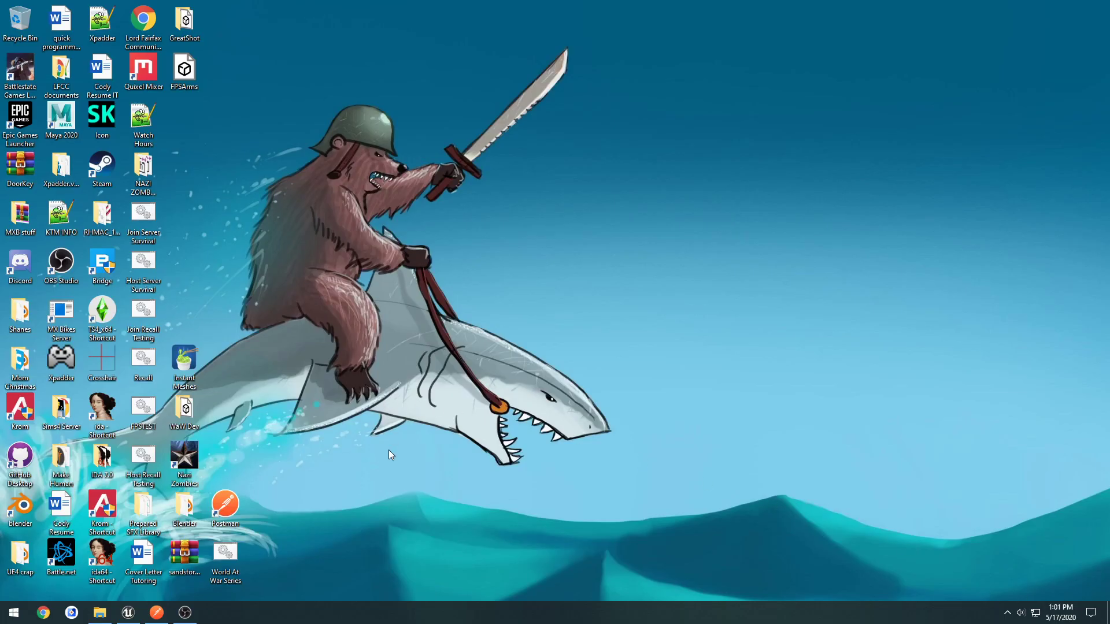
Launch Visual Studio 2019 from Start and begin creating a new project
{"action": "left_click", "coordinate": [13, 613]}
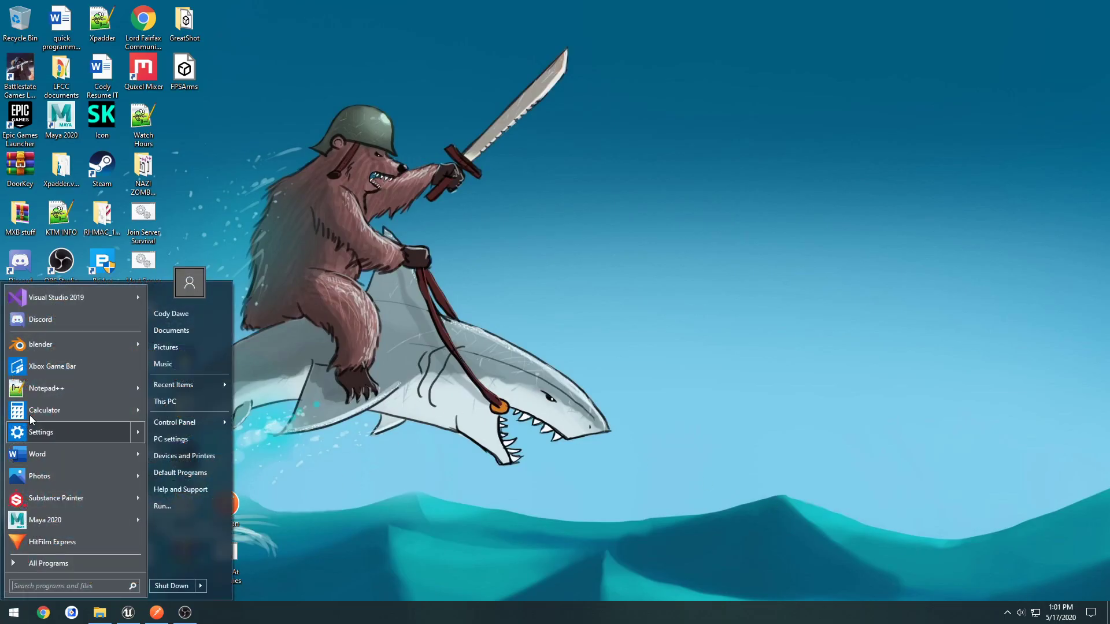
{"action": "left_click", "coordinate": [59, 297]}
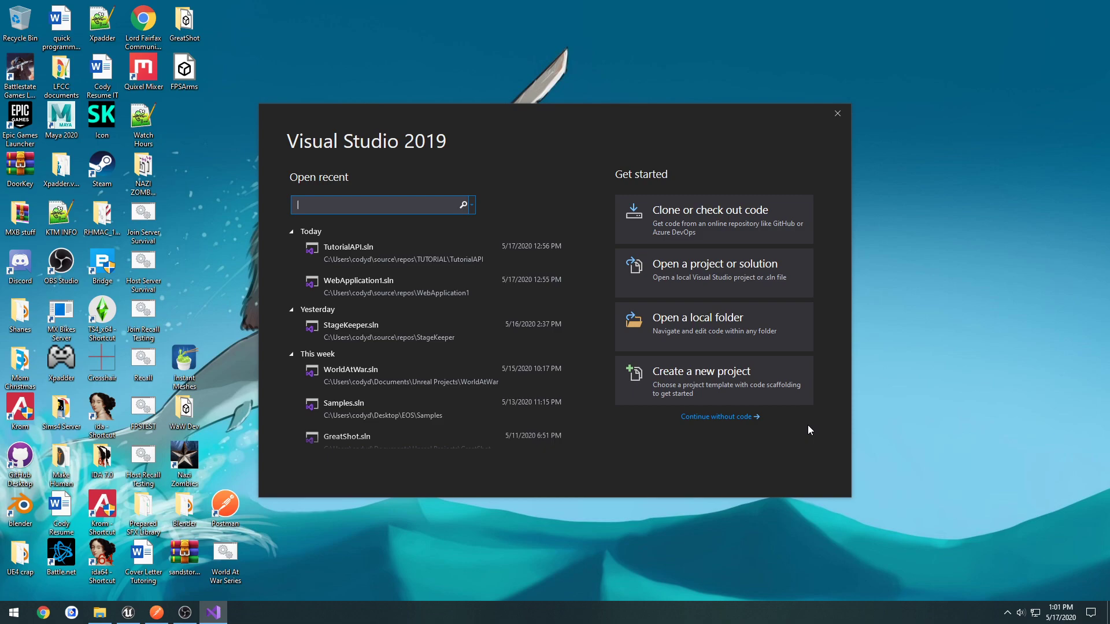
{"action": "left_click", "coordinate": [700, 371]}
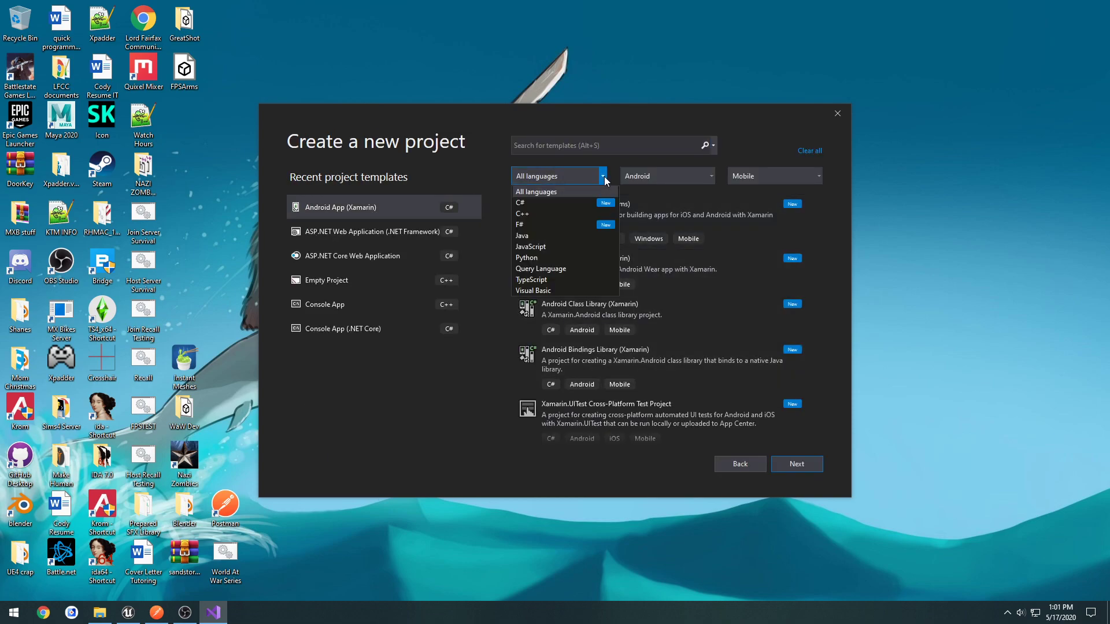
Filter templates to C# on all platforms and search for 'asp'
{"action": "left_click", "coordinate": [521, 202]}
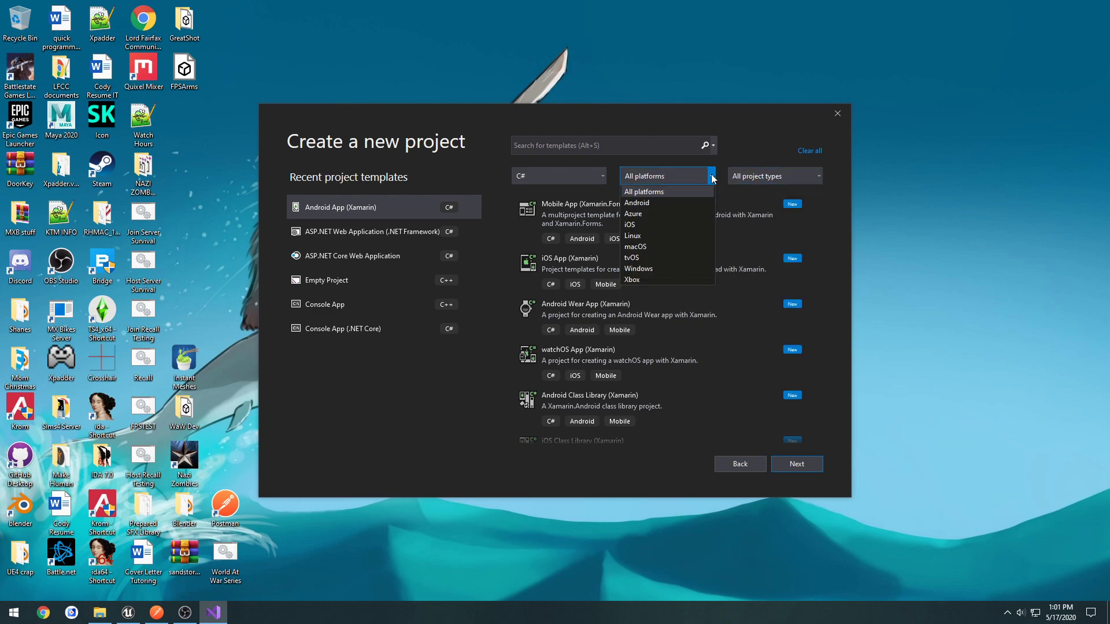
{"action": "left_click", "coordinate": [558, 175]}
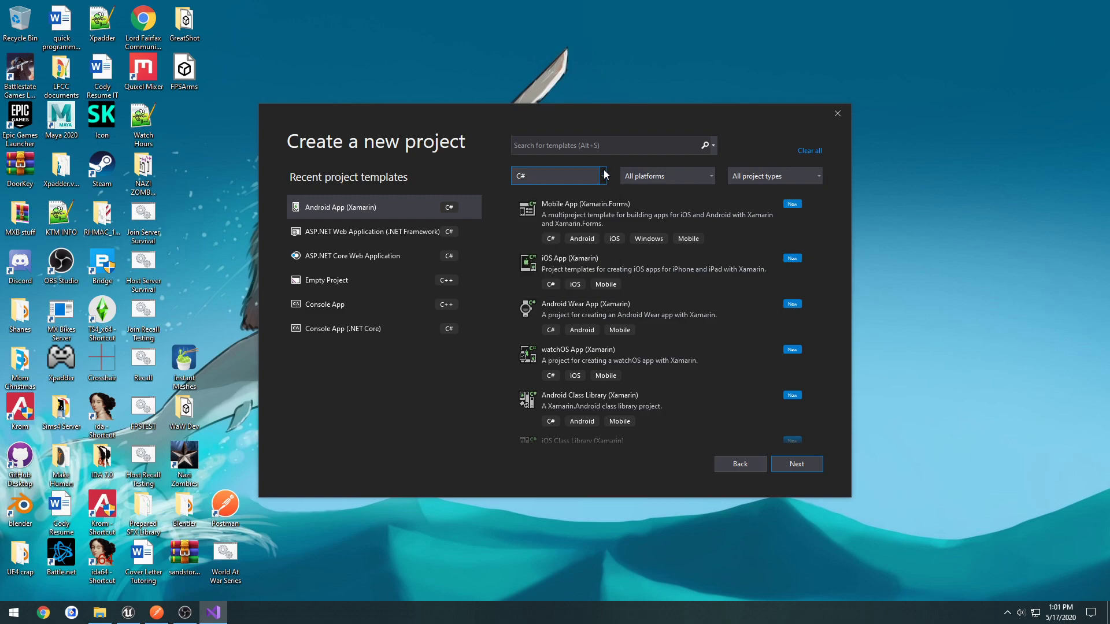
{"action": "mouse_move", "coordinate": [818, 218]}
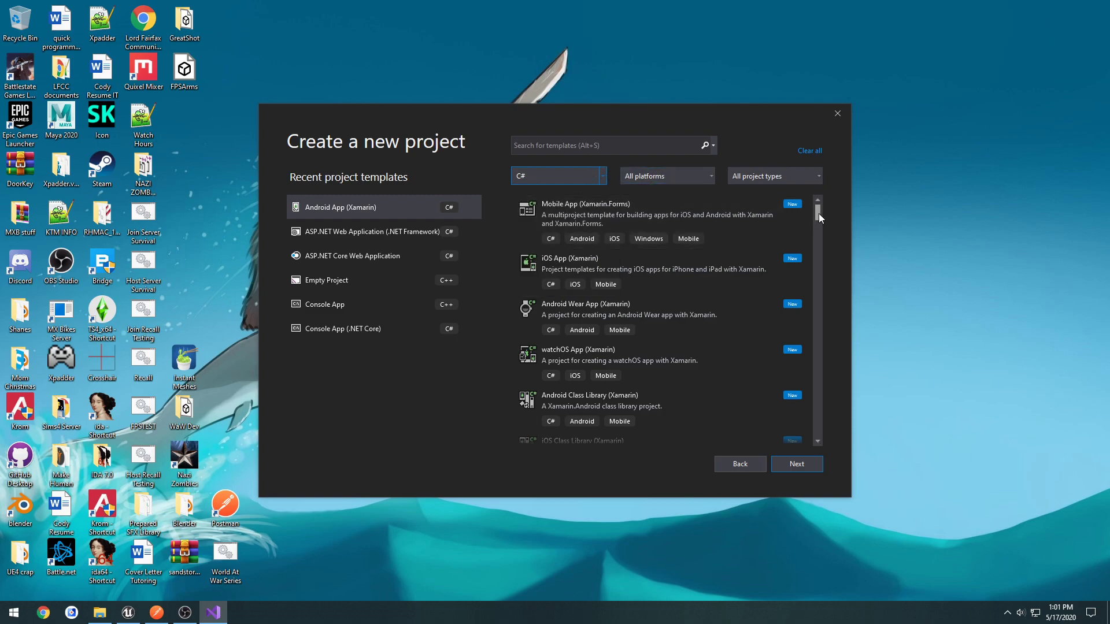
{"action": "type", "text": "asp"}
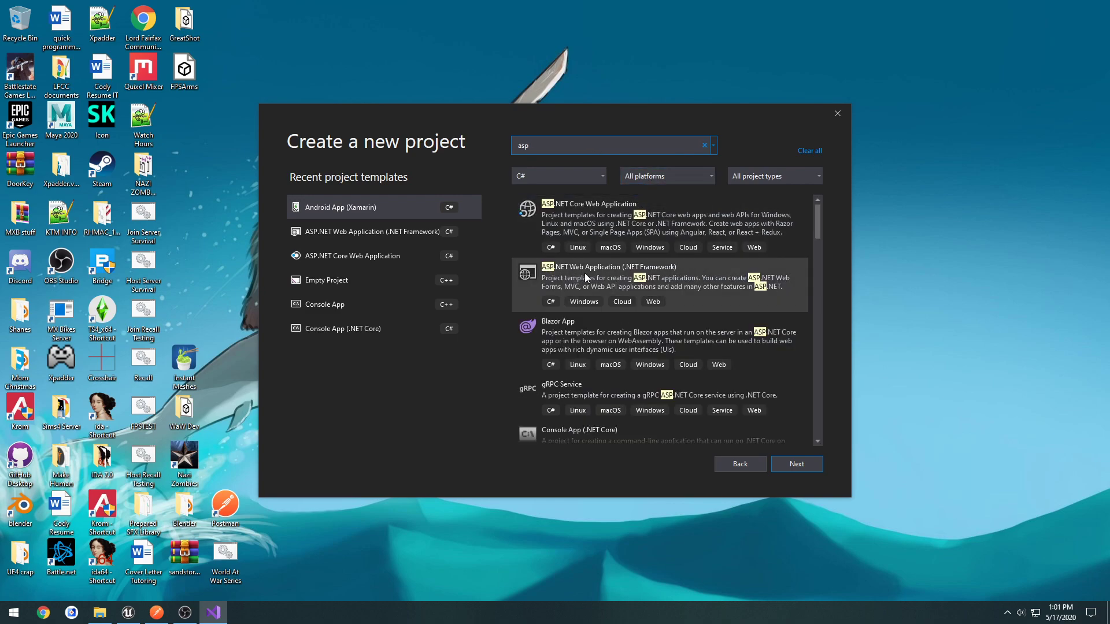
{"action": "mouse_move", "coordinate": [600, 285]}
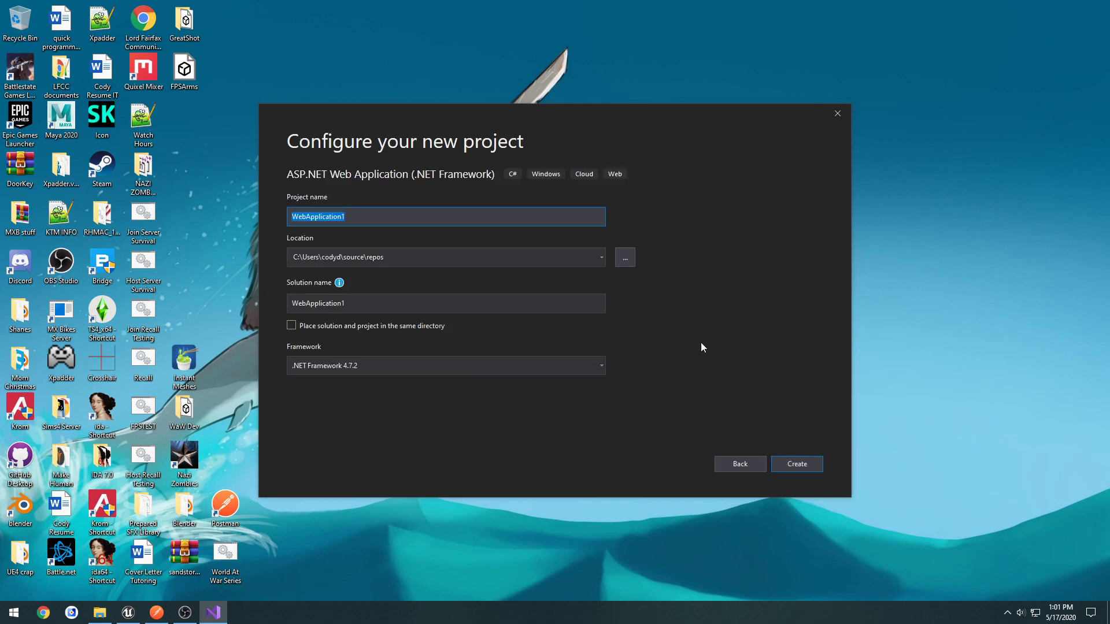
{"action": "mouse_move", "coordinate": [404, 186]}
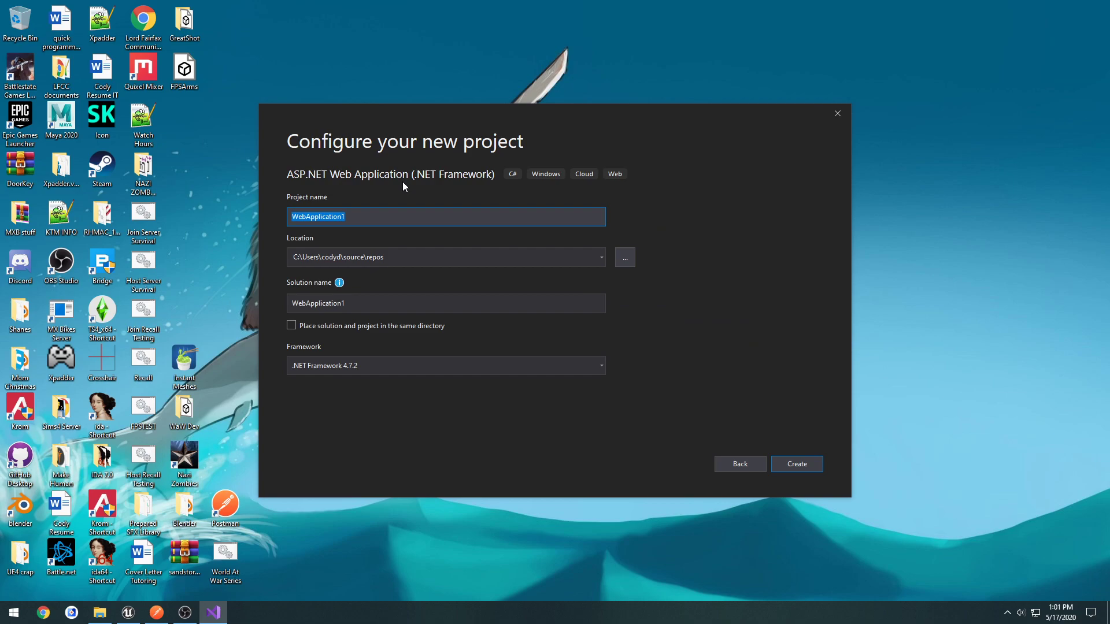
Name the project WorldAtWarMasterServer in the World at War Tutorial folder and create it
{"action": "type", "text": "WorldAtWarMasterServer"}
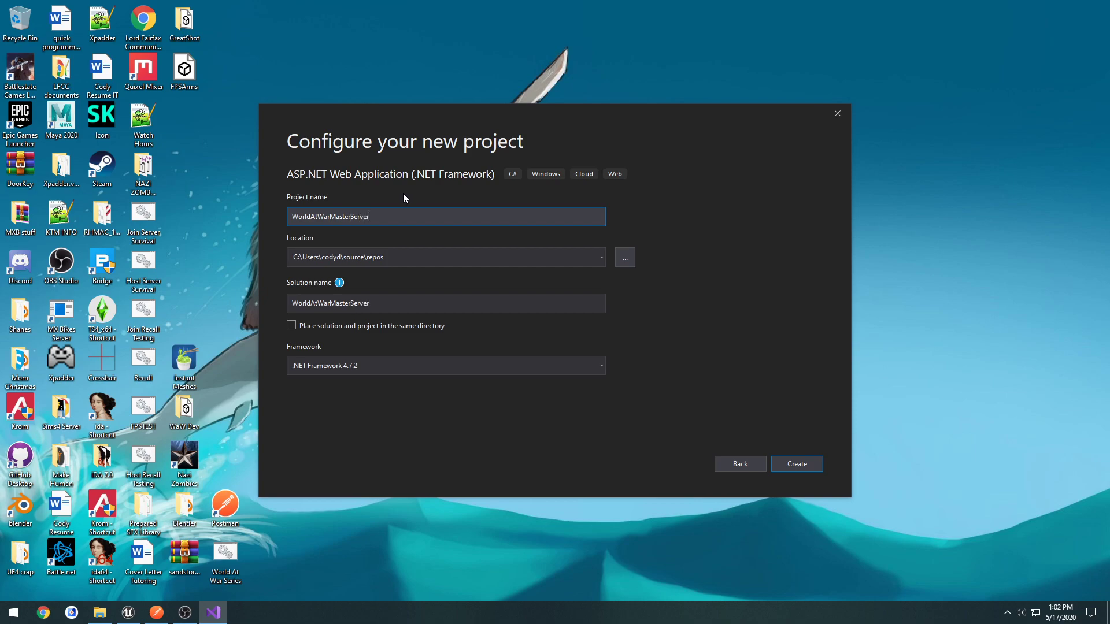
{"action": "left_click", "coordinate": [623, 257]}
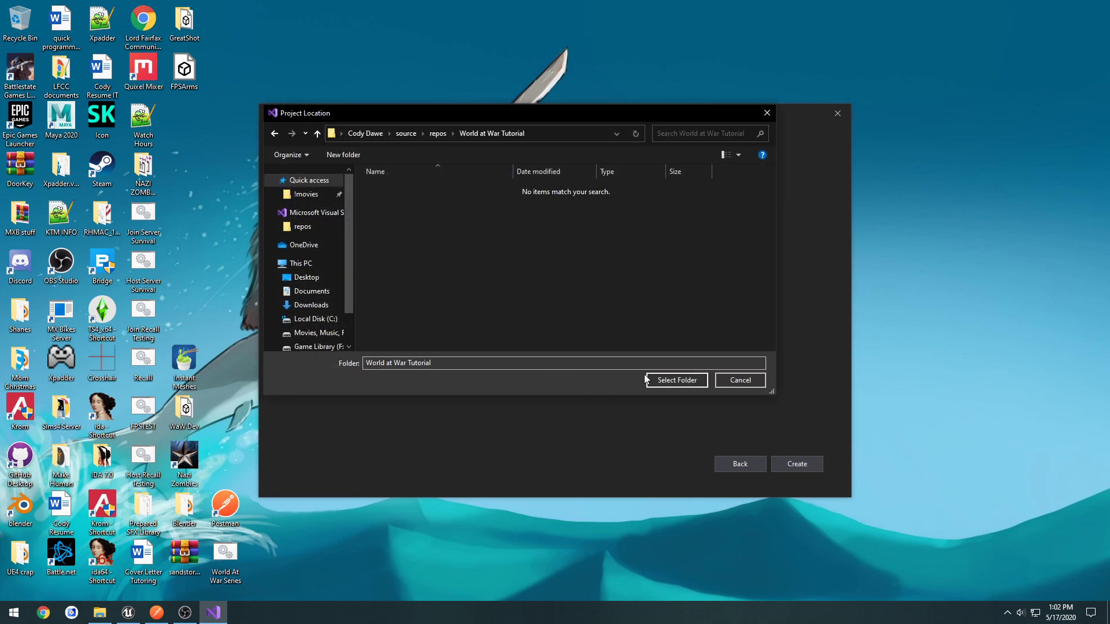
{"action": "left_click", "coordinate": [674, 380]}
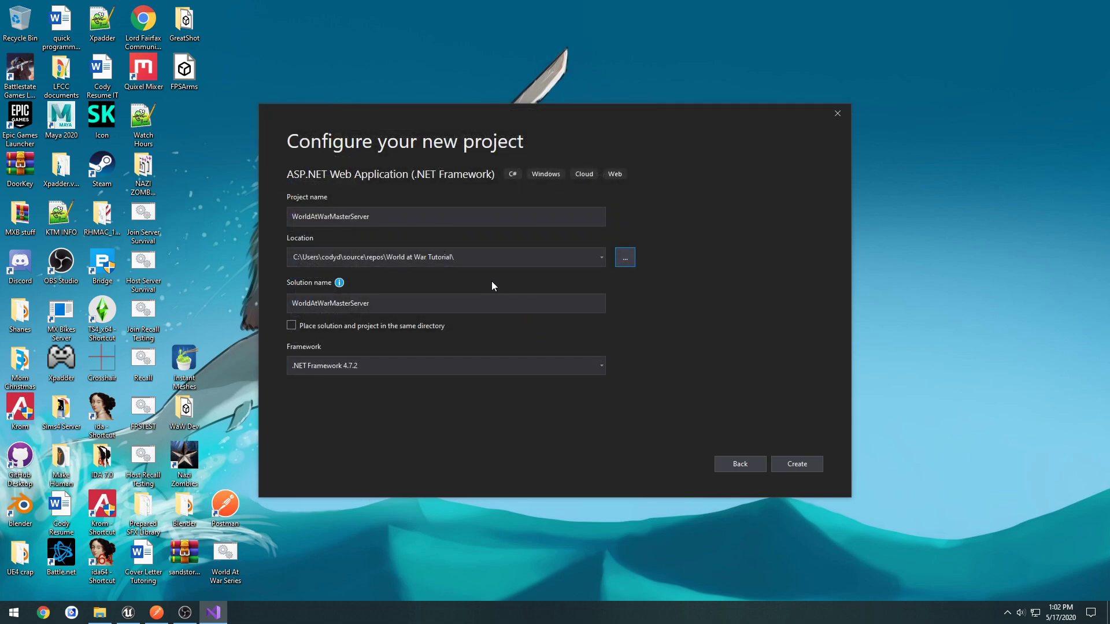
{"action": "mouse_move", "coordinate": [682, 382]}
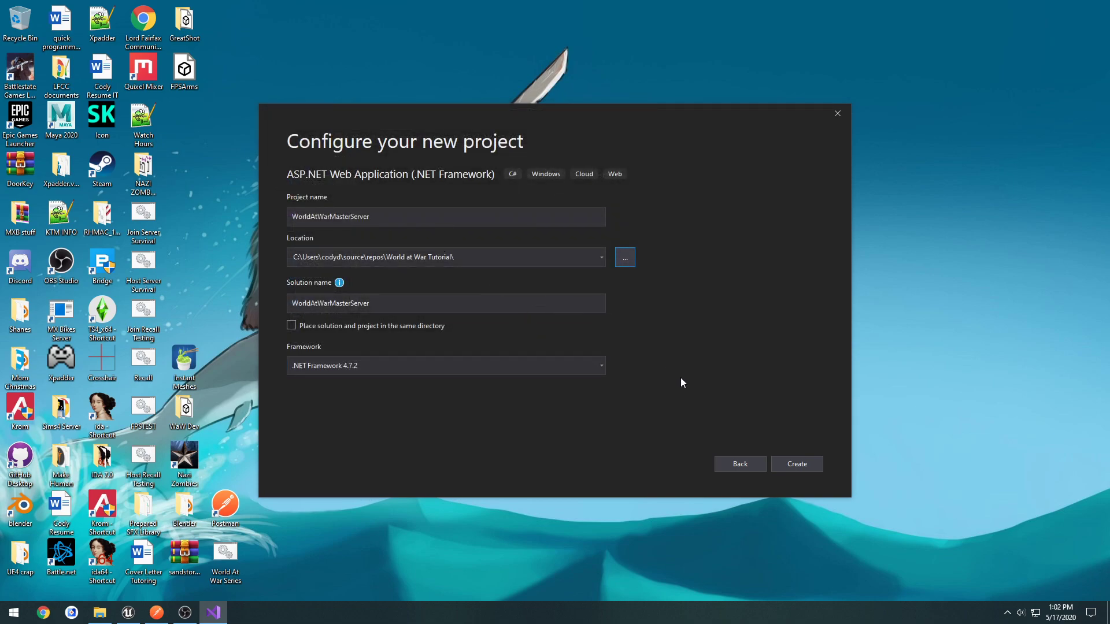
{"action": "left_click", "coordinate": [795, 464]}
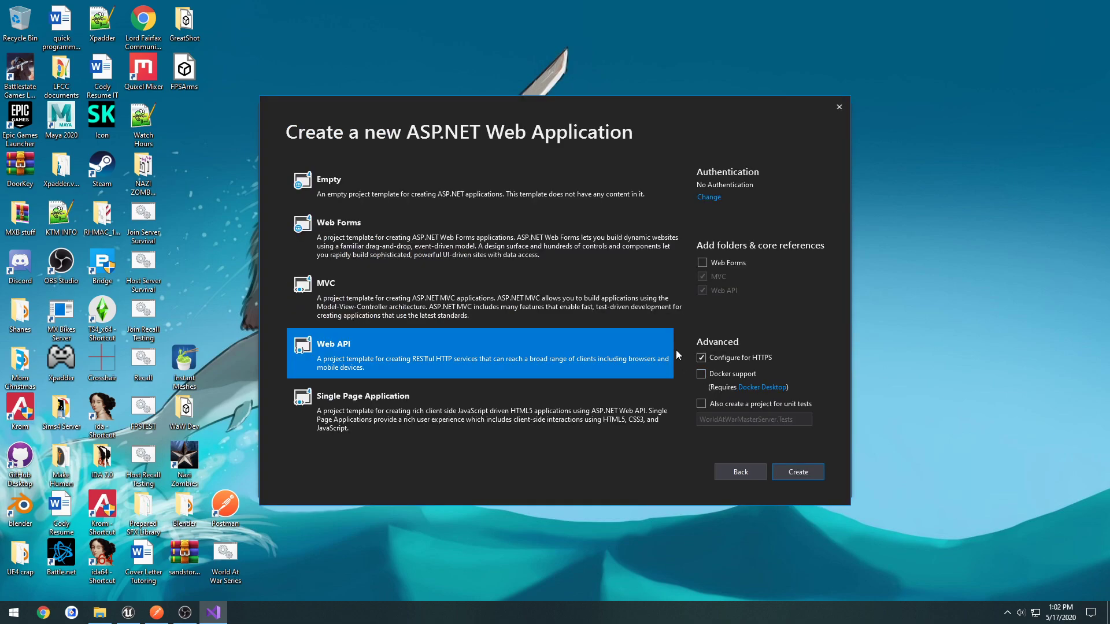
{"action": "mouse_move", "coordinate": [548, 230]}
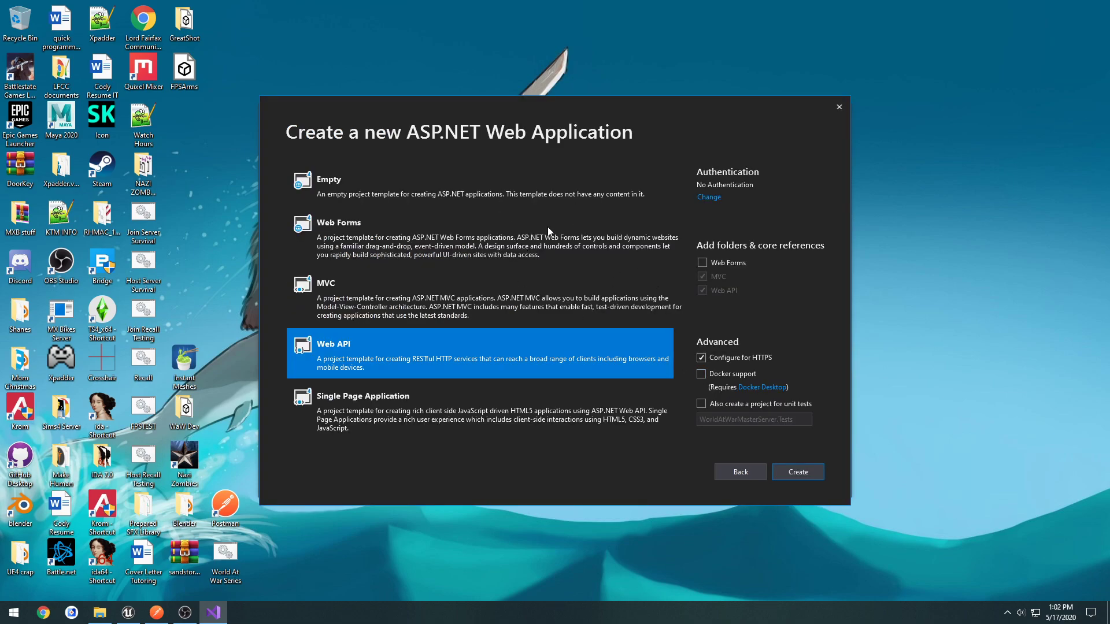
{"action": "mouse_move", "coordinate": [523, 211]}
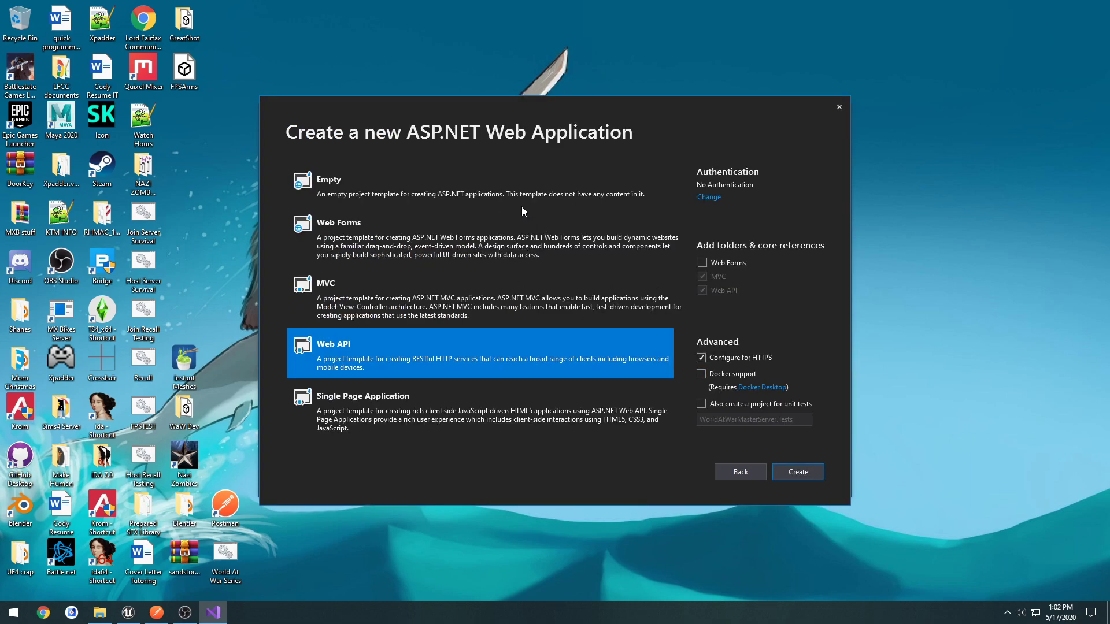
{"action": "mouse_move", "coordinate": [464, 340]}
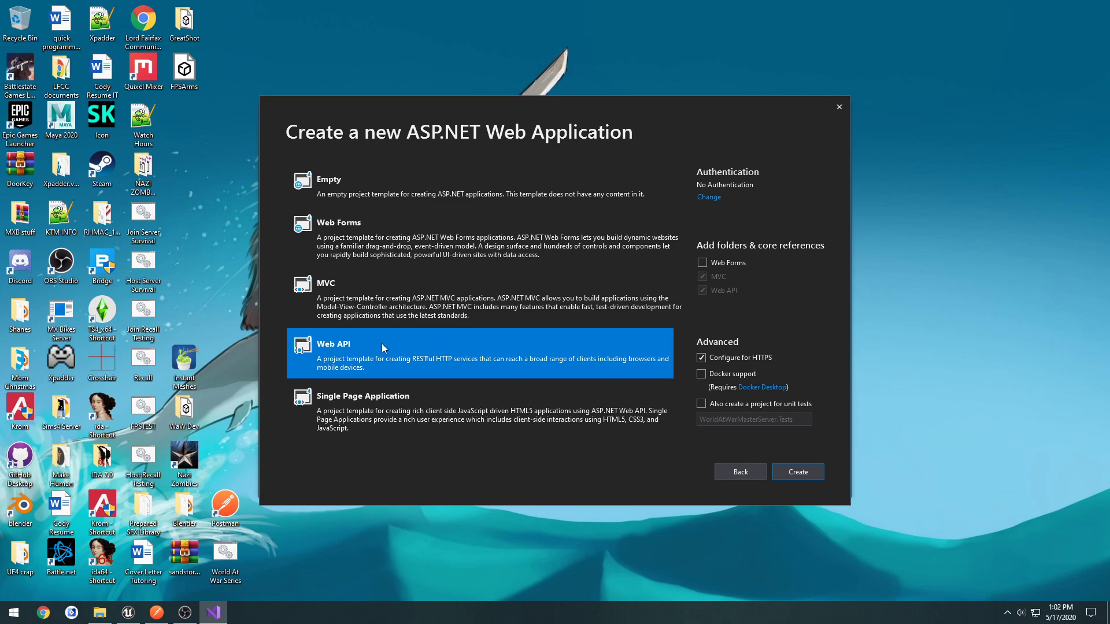
{"action": "mouse_move", "coordinate": [774, 450]}
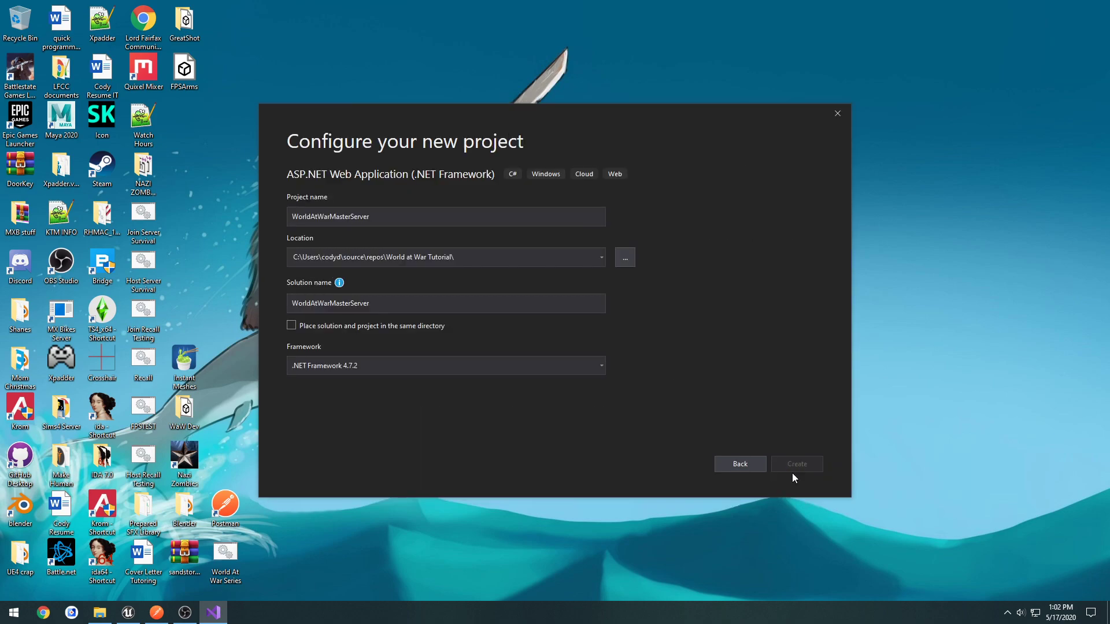
Create the project from the Web API template and let the solution load
{"action": "left_click", "coordinate": [795, 464]}
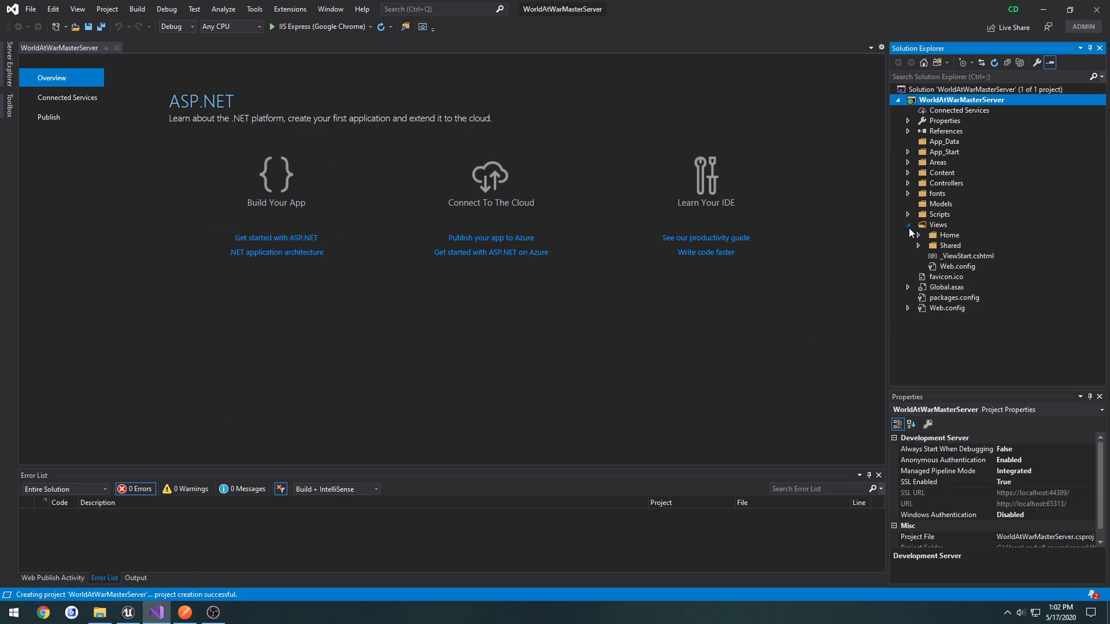
Open ValuesController.cs from Controllers and build-run the web API with IIS Express in Chrome
{"action": "left_click", "coordinate": [909, 224]}
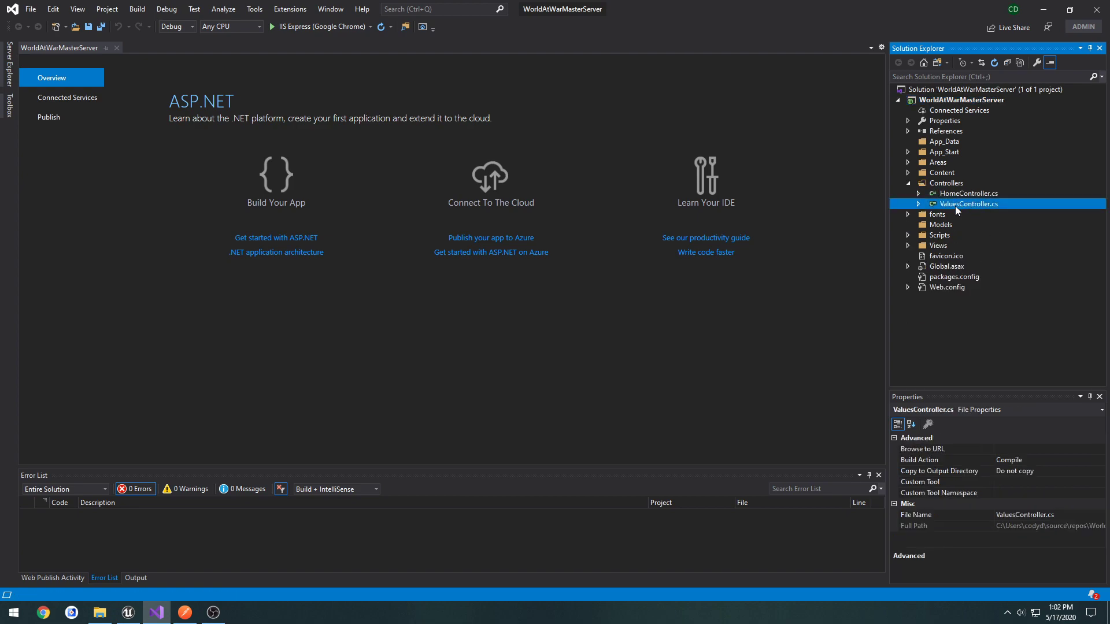
{"action": "double_click", "coordinate": [969, 203]}
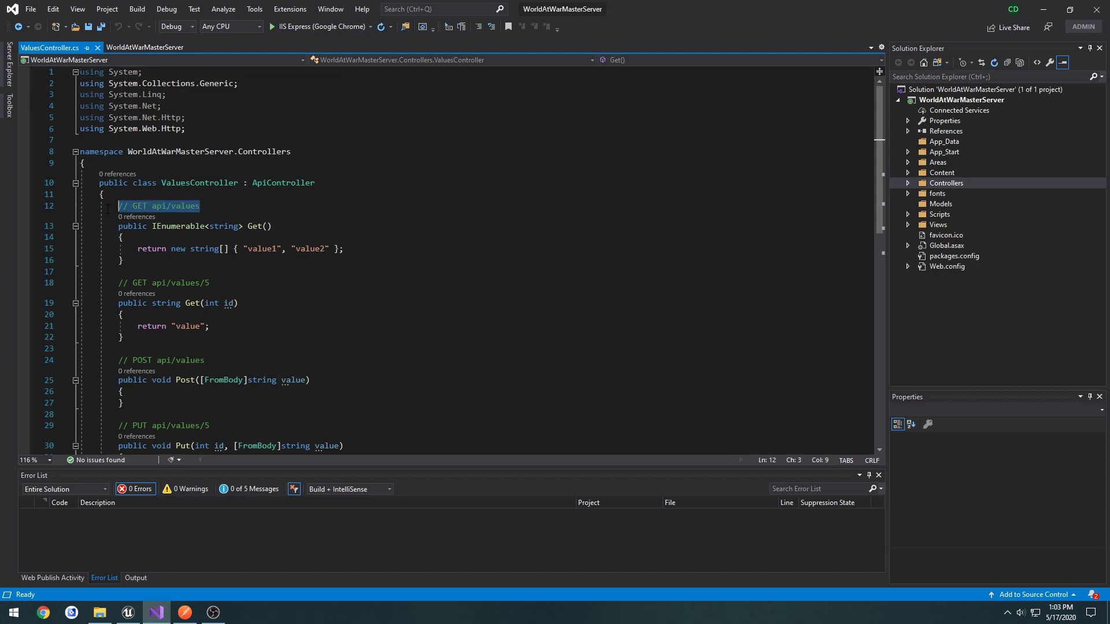
{"action": "left_click", "coordinate": [270, 226]}
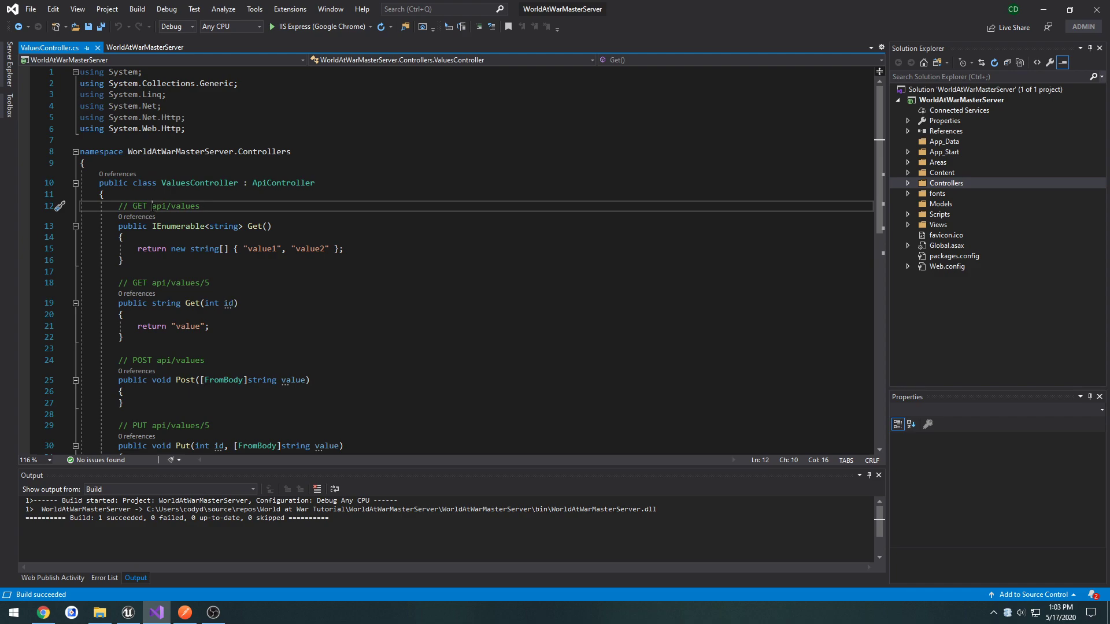
Review the value1/value2 array returned by Get and focus the localhost address bar
{"action": "double_click", "coordinate": [174, 205]}
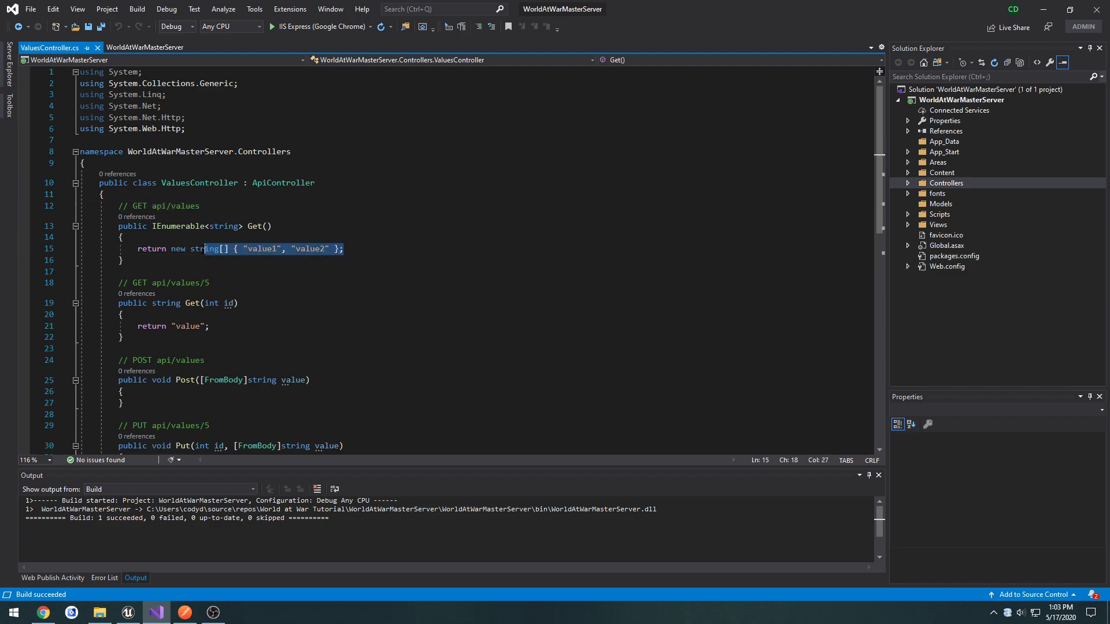
{"action": "double_click", "coordinate": [309, 248]}
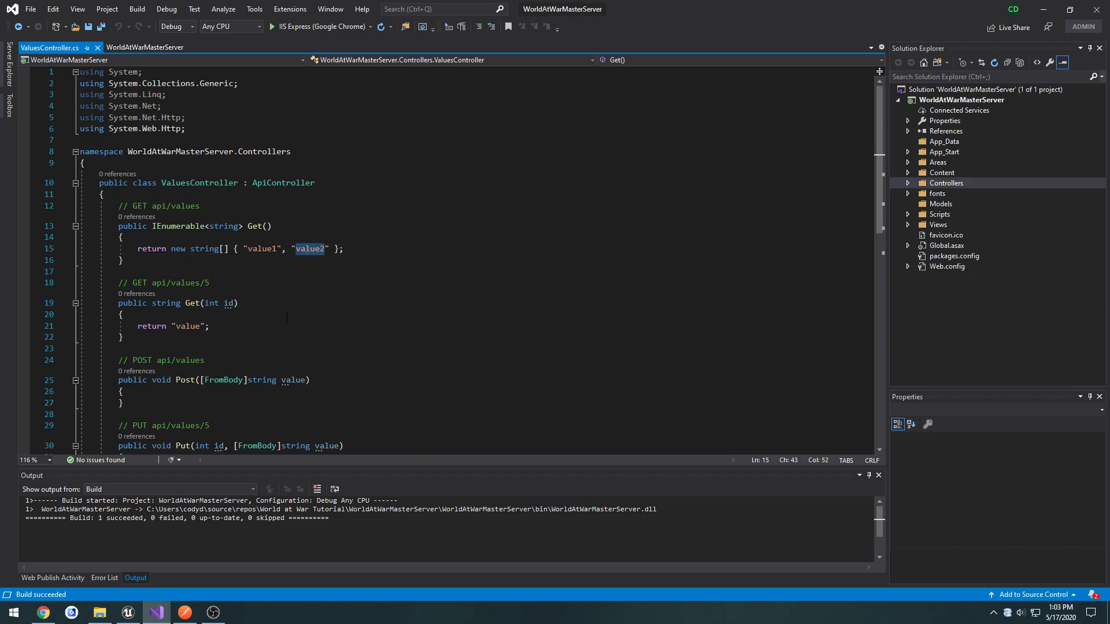
{"action": "left_click", "coordinate": [268, 26]}
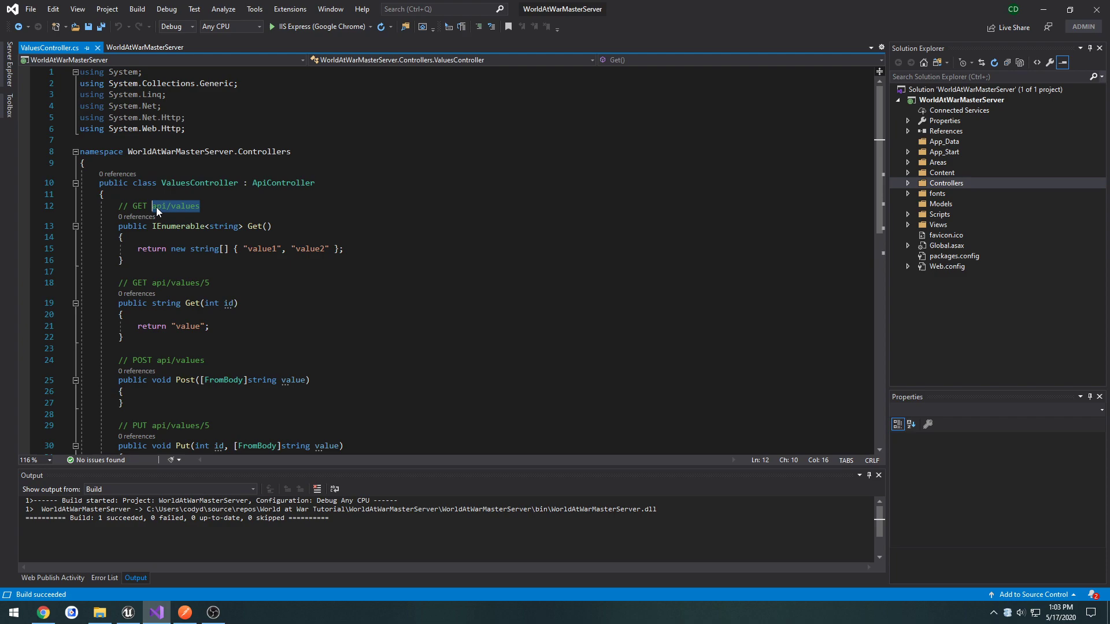
{"action": "left_click", "coordinate": [268, 26]}
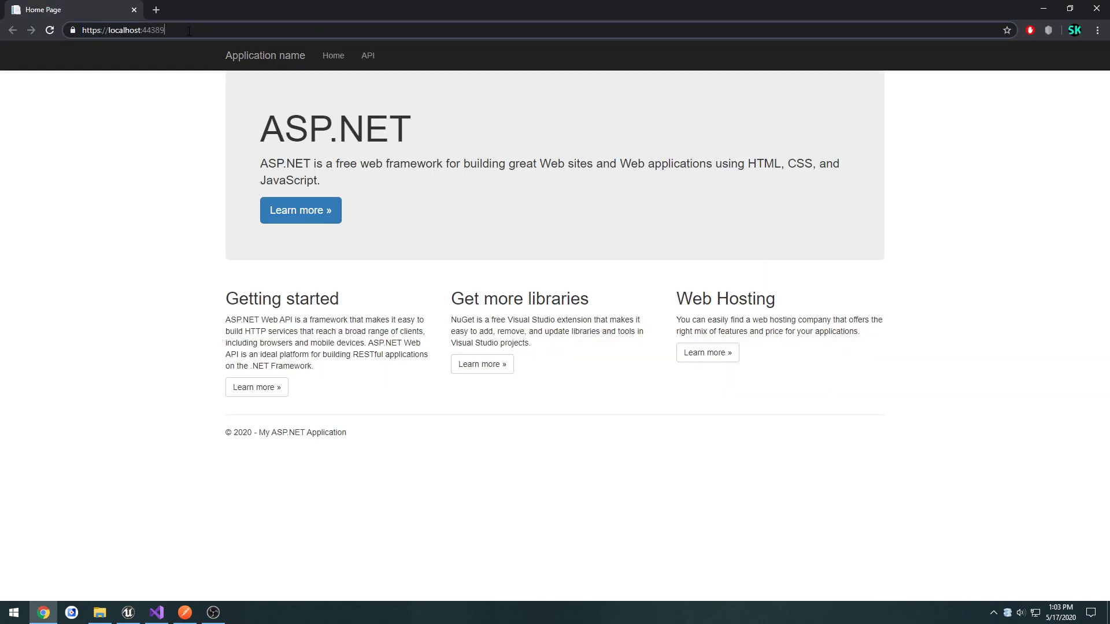
Browse to localhost:44389/api/values showing value1 and value2 as XML, then switch to Postman
{"action": "type", "text": "/api/values"}
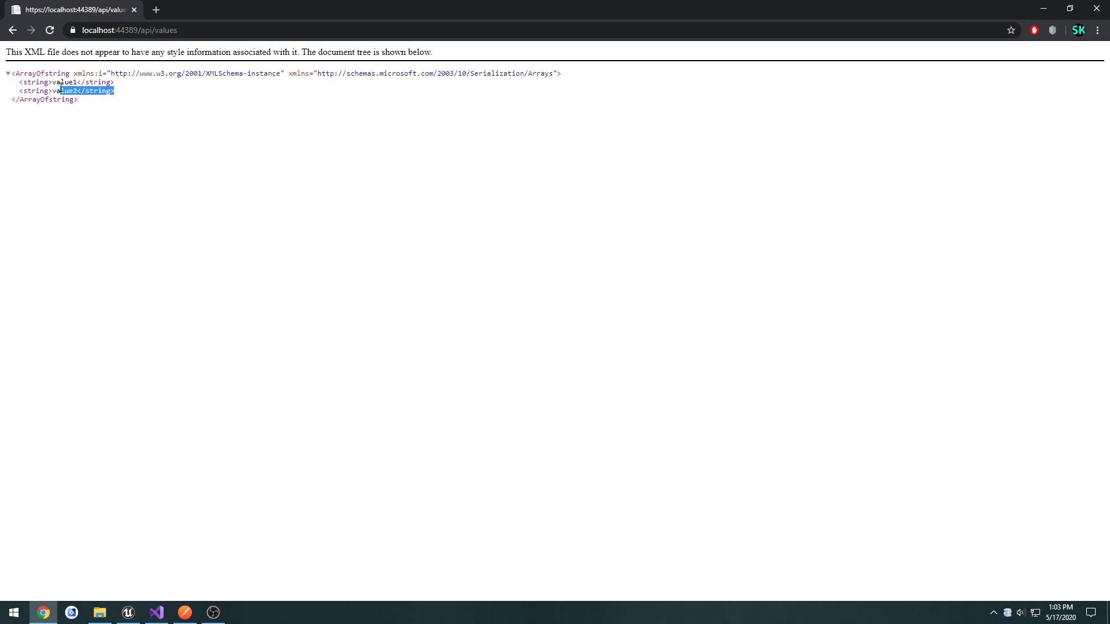
{"action": "left_click", "coordinate": [156, 129]}
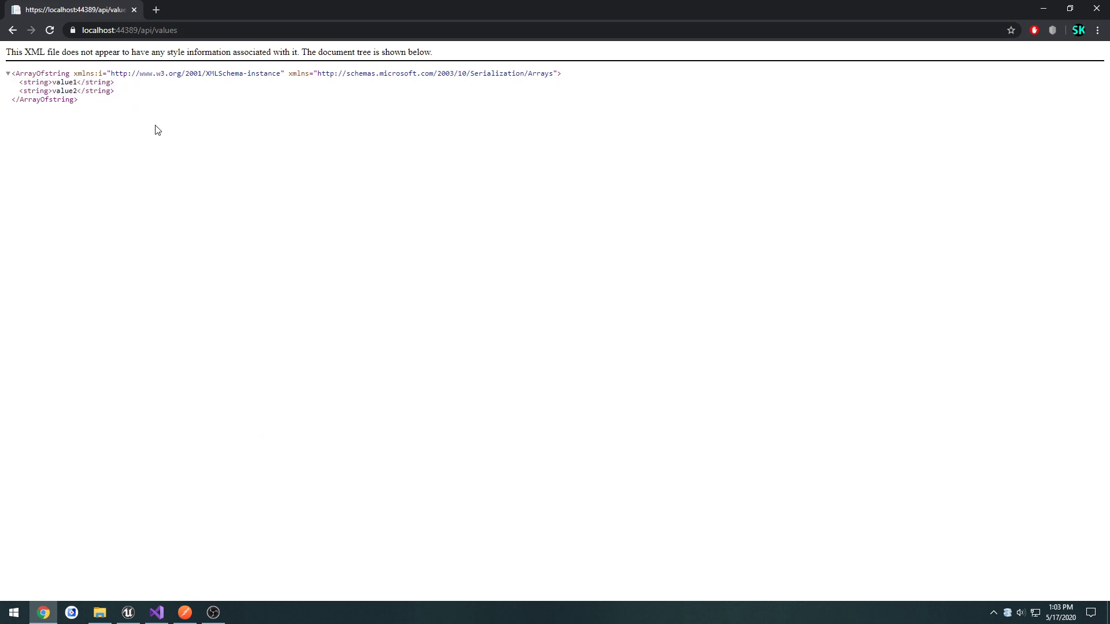
{"action": "left_click", "coordinate": [127, 30]}
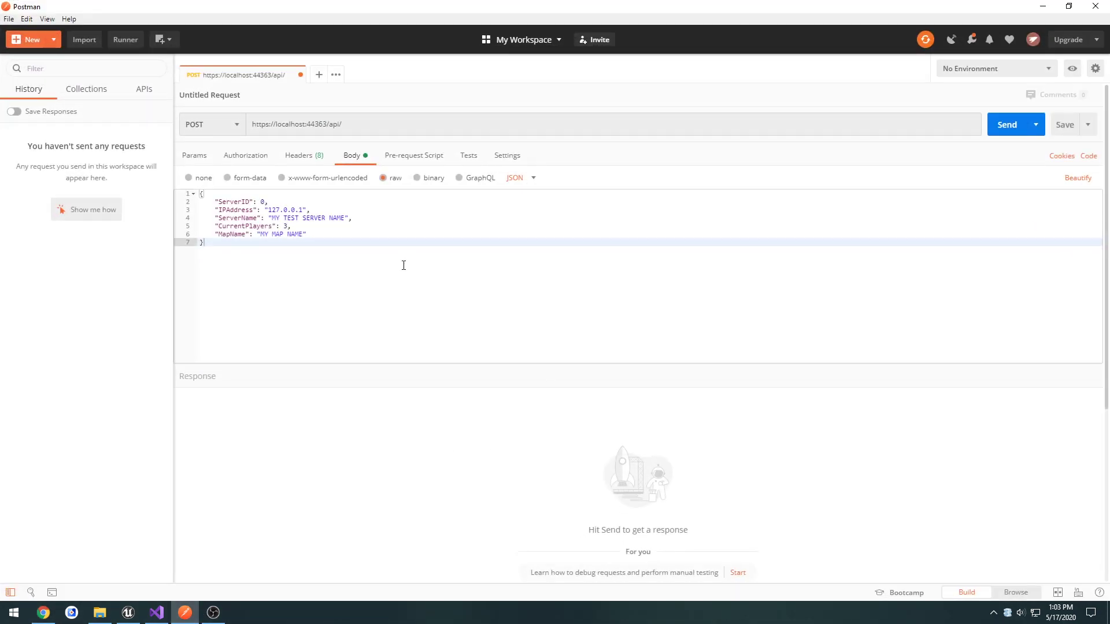
{"action": "mouse_move", "coordinate": [320, 296]}
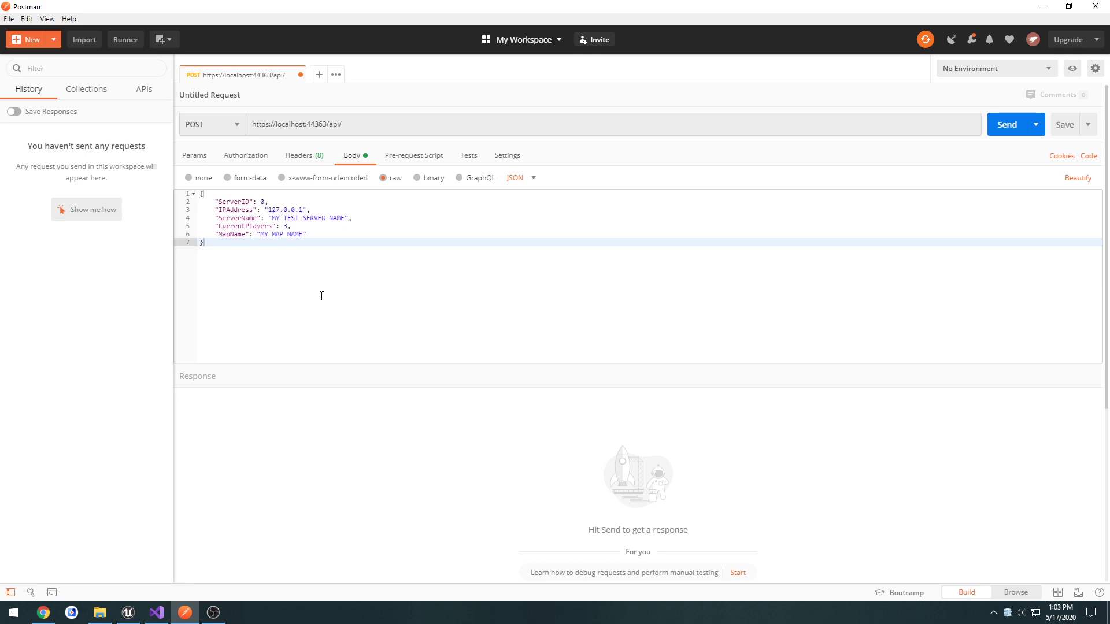
{"action": "mouse_move", "coordinate": [248, 256]}
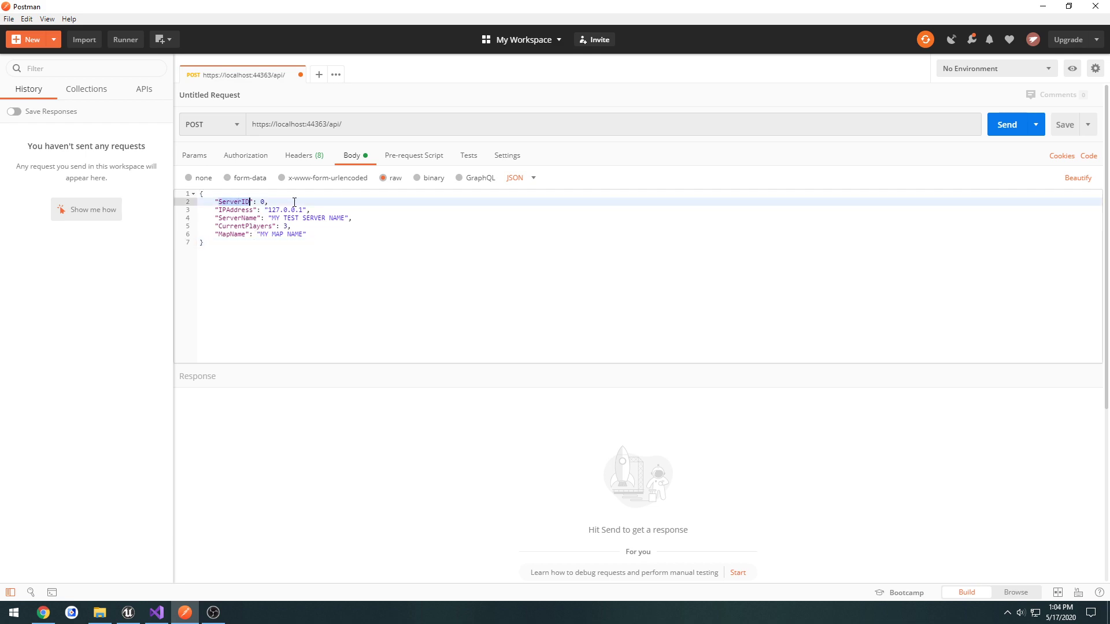
{"action": "mouse_move", "coordinate": [326, 205]}
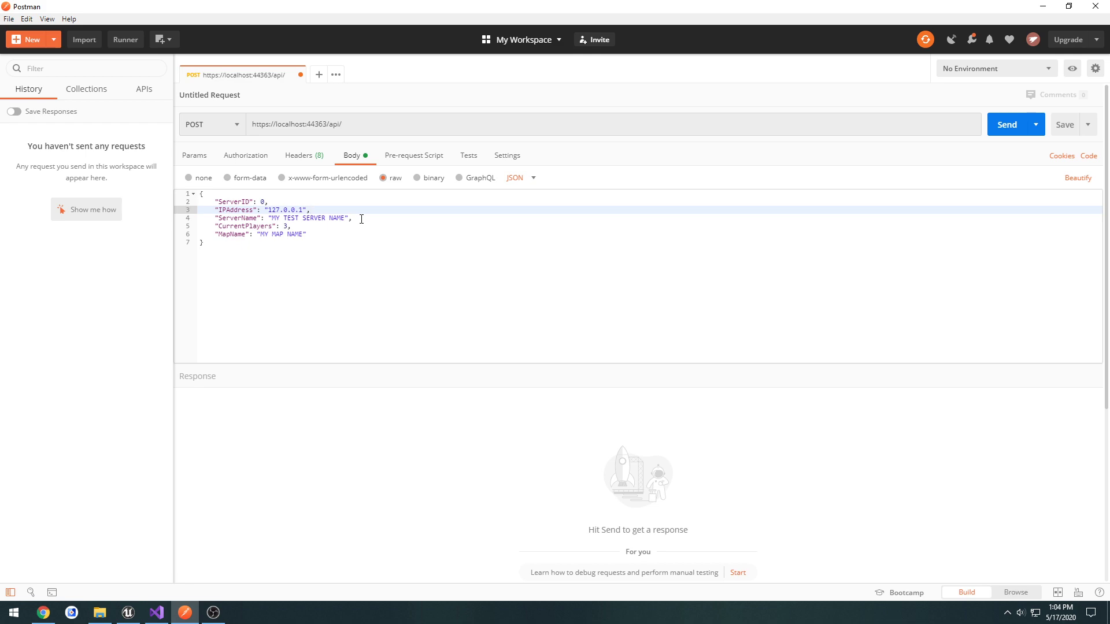
Review the server-info JSON request body, check the api/values address in Chrome, and start changing the request method
{"action": "double_click", "coordinate": [317, 219]}
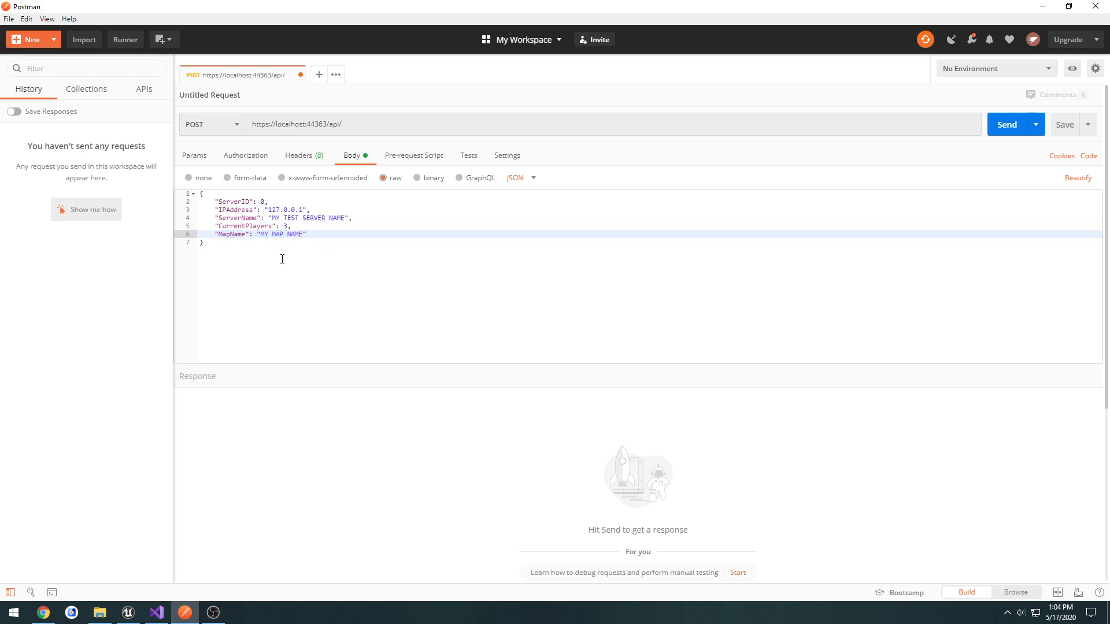
{"action": "key", "text": "ctrl+a"}
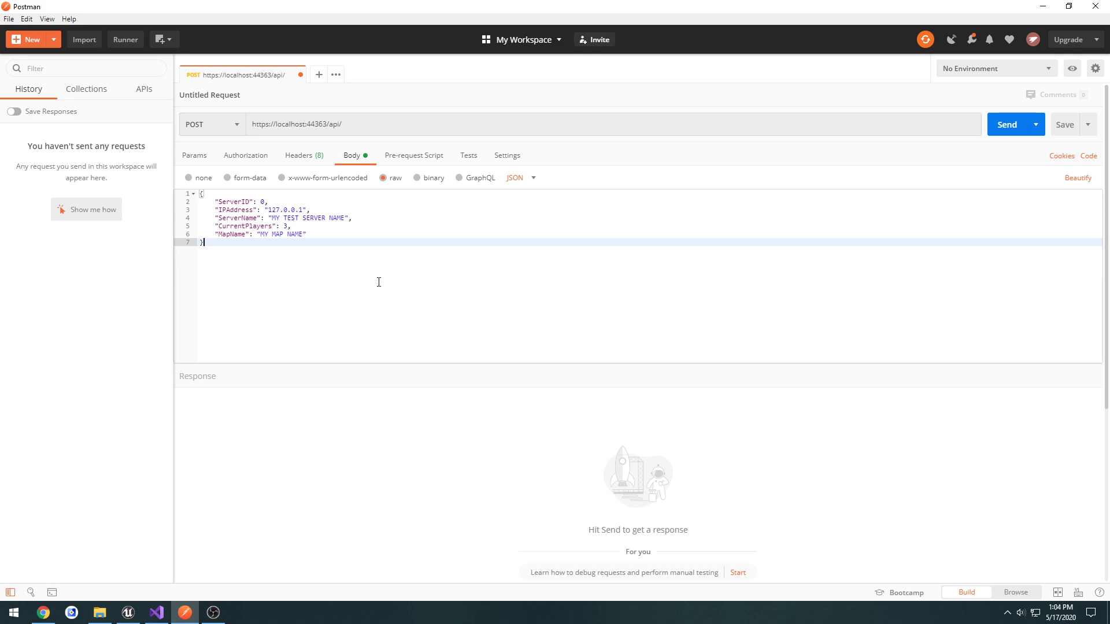
{"action": "mouse_move", "coordinate": [244, 260]}
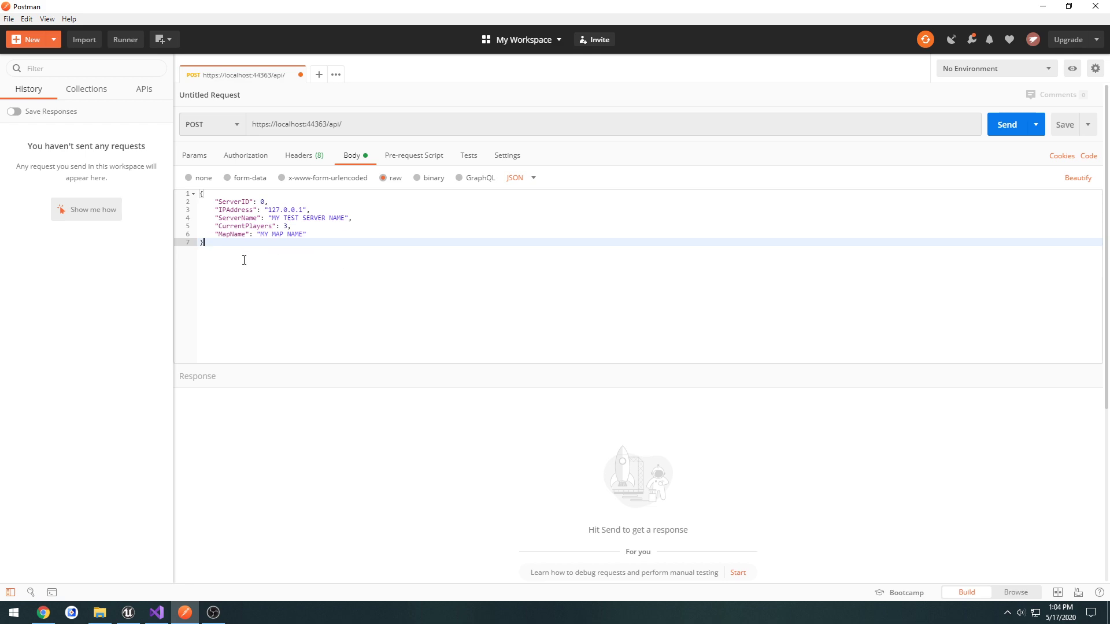
{"action": "key", "text": "ctrl+a"}
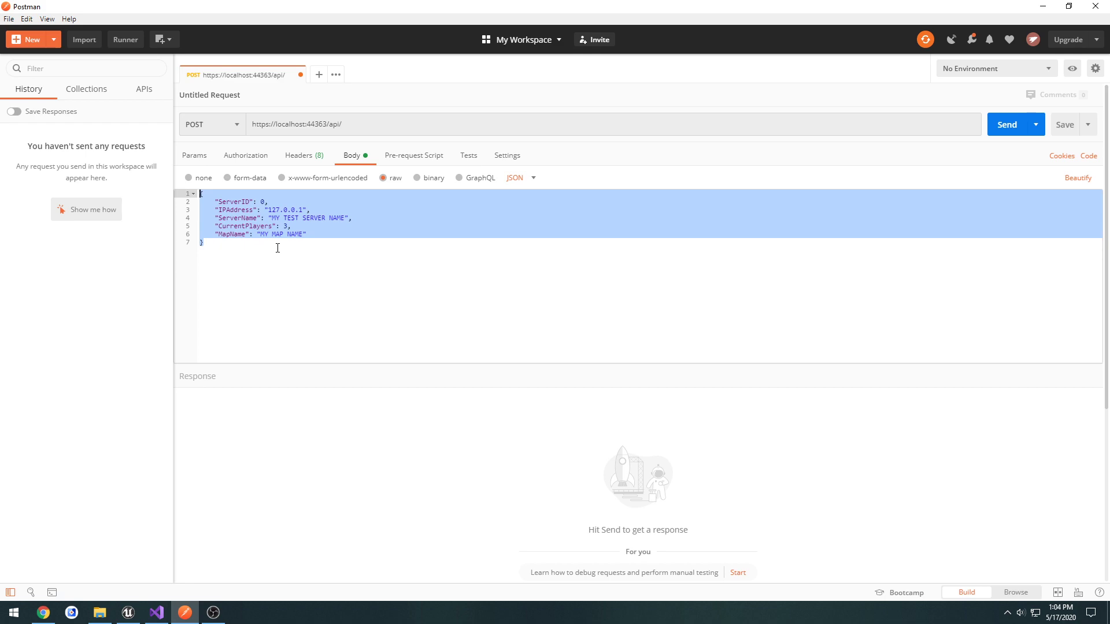
{"action": "mouse_move", "coordinate": [288, 251]}
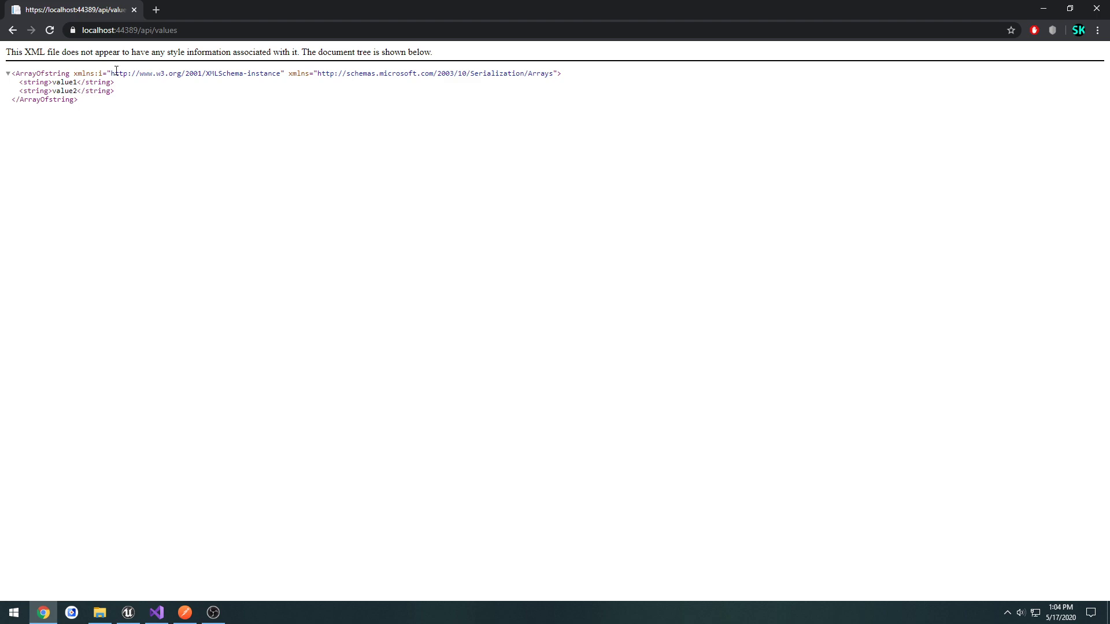
{"action": "left_click", "coordinate": [130, 30]}
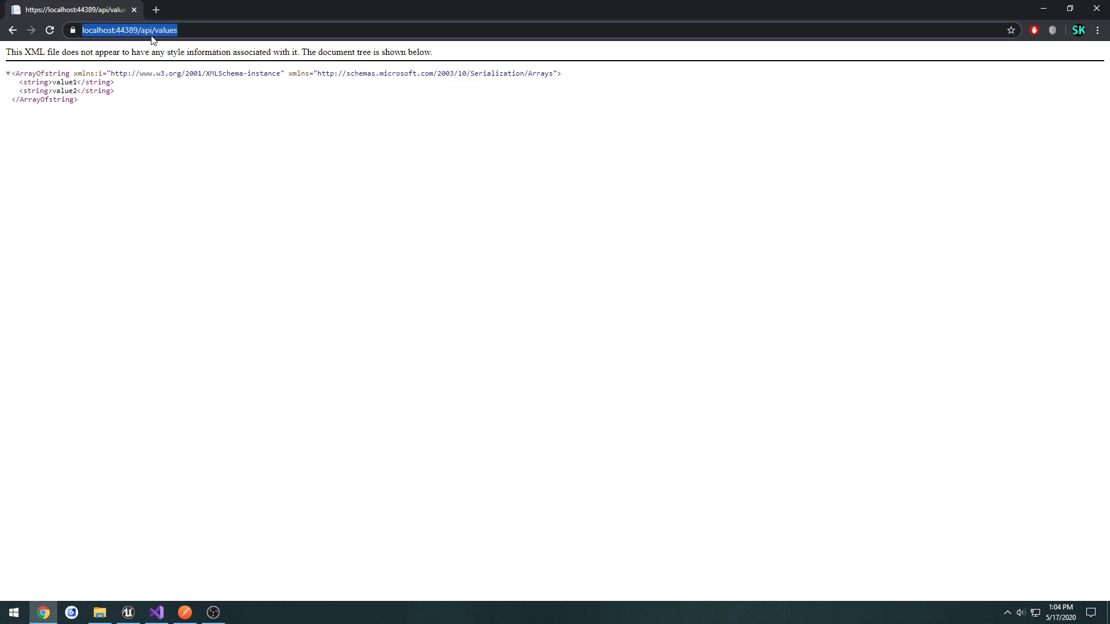
{"action": "left_click", "coordinate": [206, 124]}
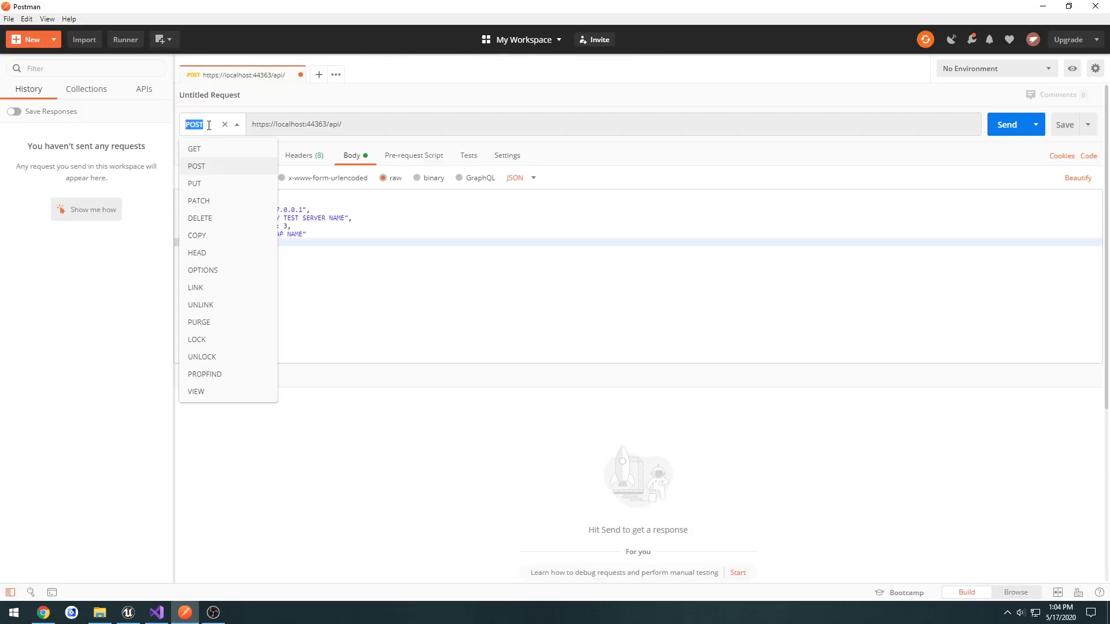
{"action": "left_click", "coordinate": [195, 149]}
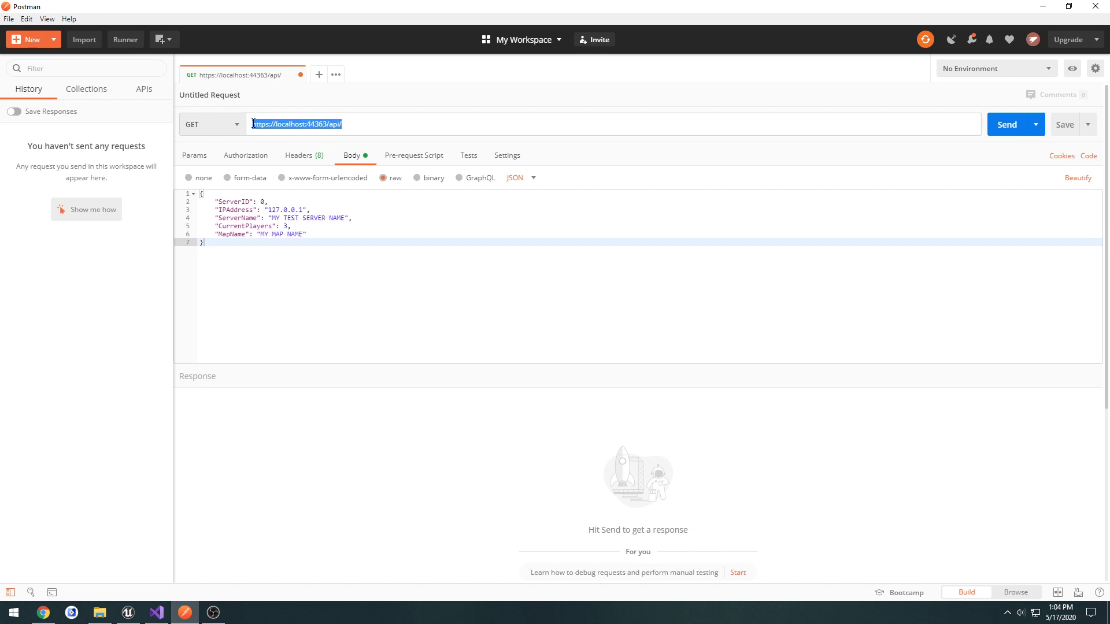
{"action": "type", "text": "https://localhost:44389/api/values"}
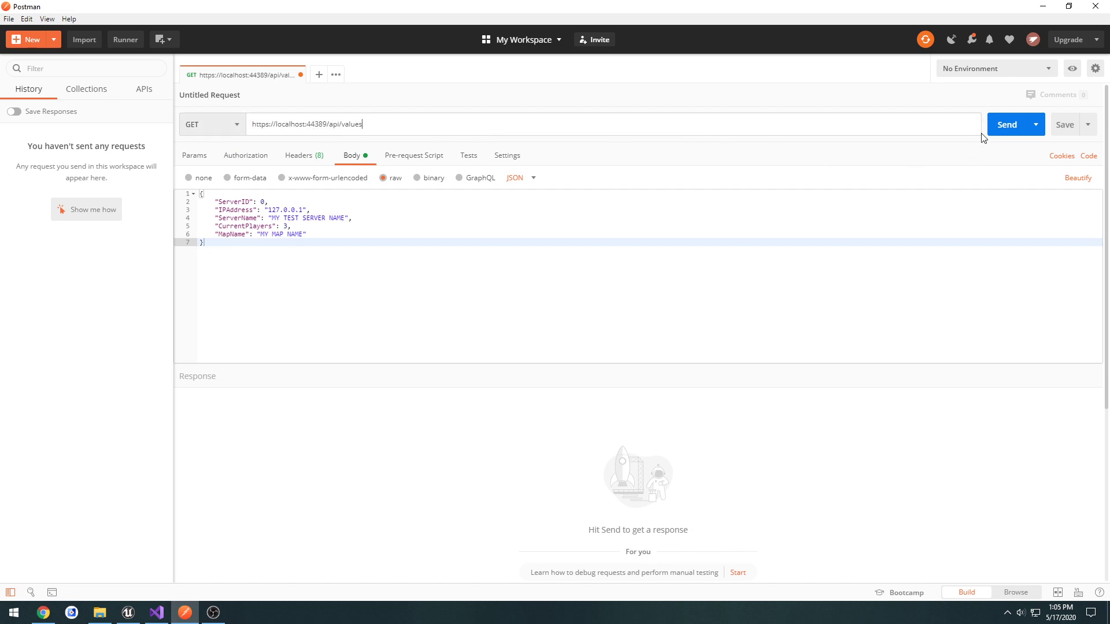
{"action": "left_click", "coordinate": [1006, 124]}
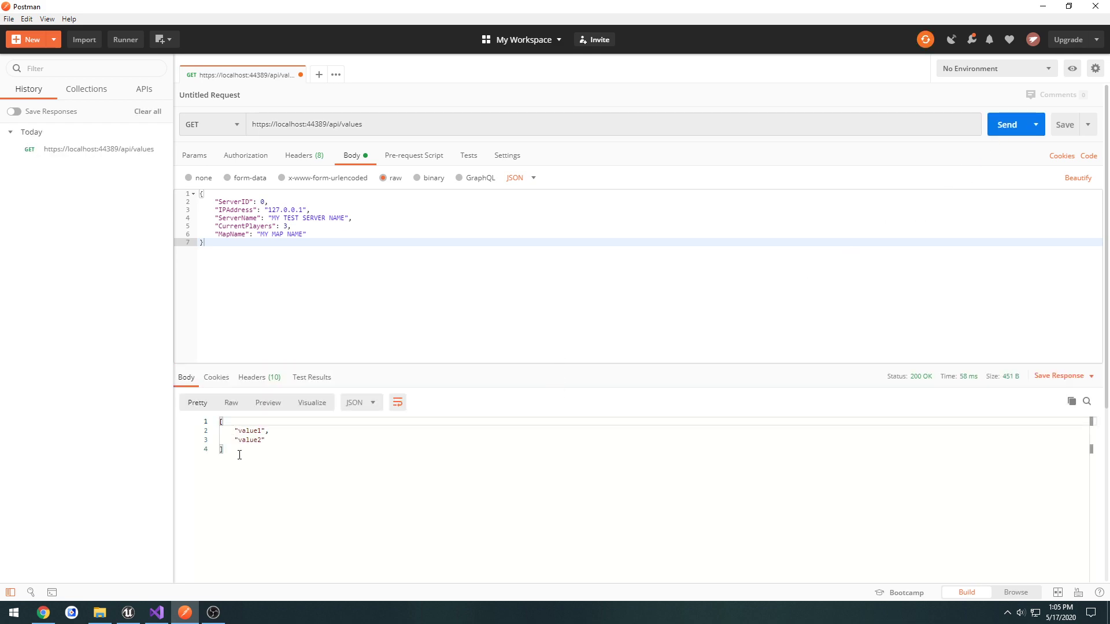
{"action": "left_click_drag", "start_coordinate": [221, 421], "coordinate": [263, 449]}
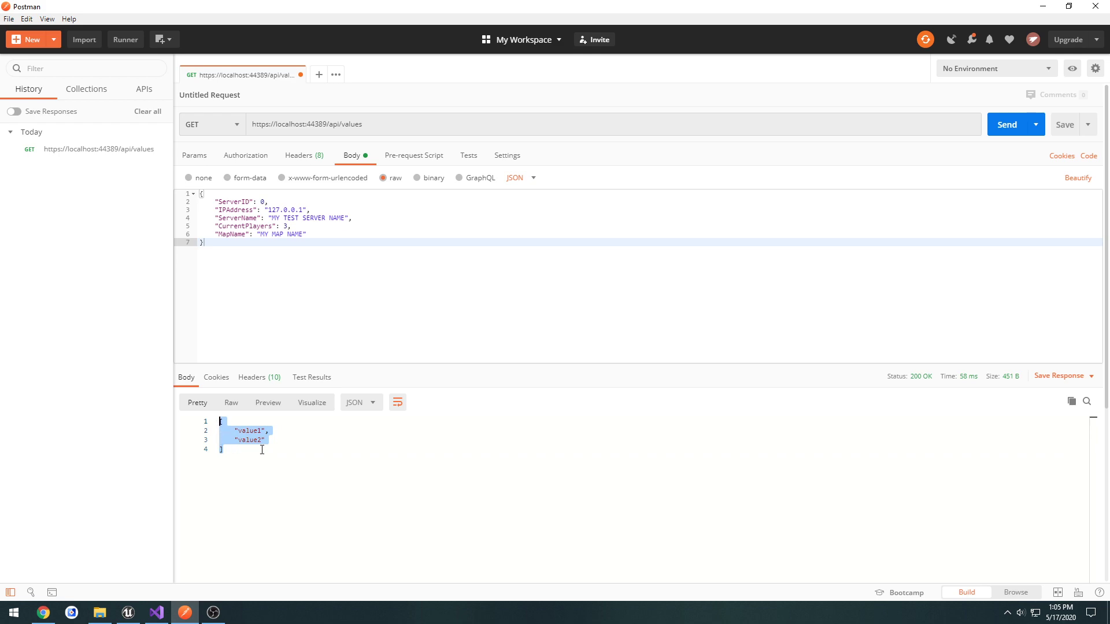
{"action": "double_click", "coordinate": [249, 439]}
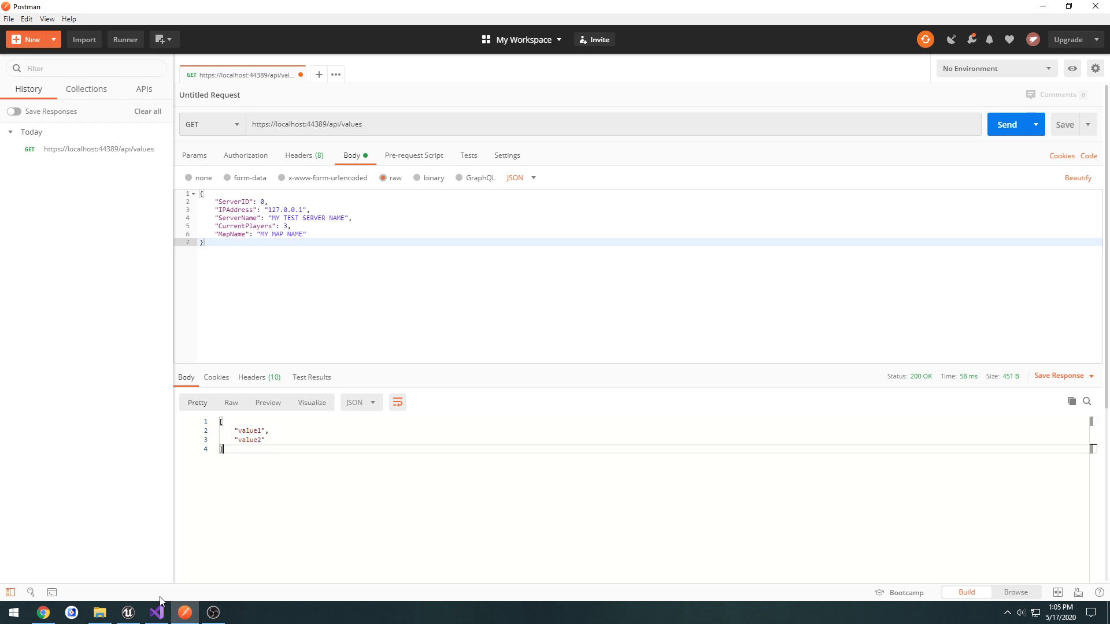
{"action": "left_click", "coordinate": [155, 613]}
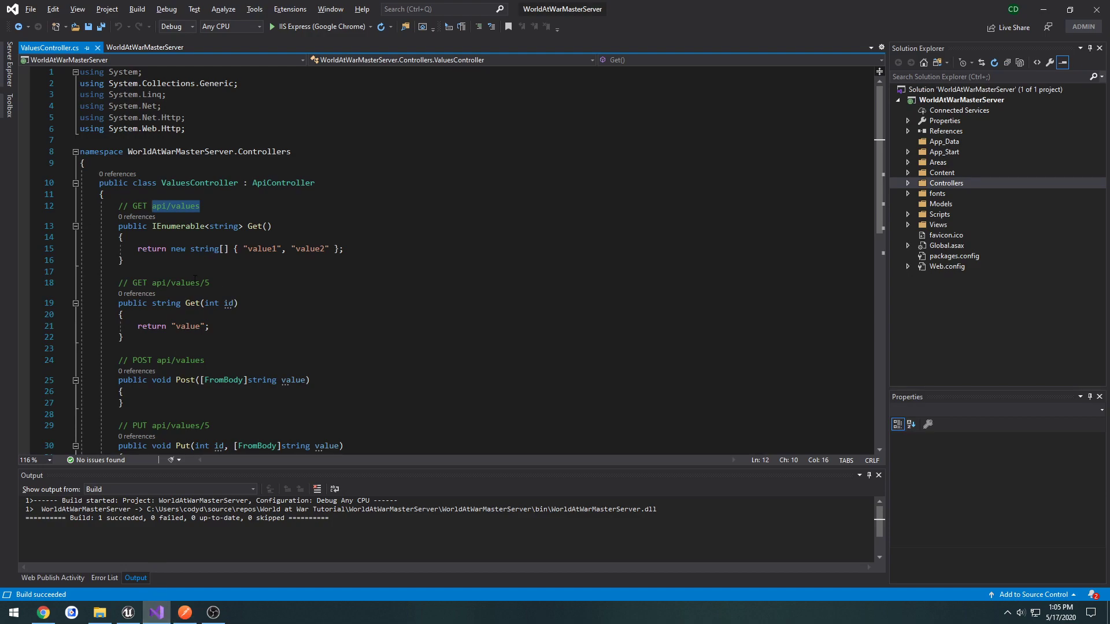
Check the api/values/5 route comment, send a GET to api/values/1 returning "value", and return to the controller
{"action": "left_click", "coordinate": [269, 26]}
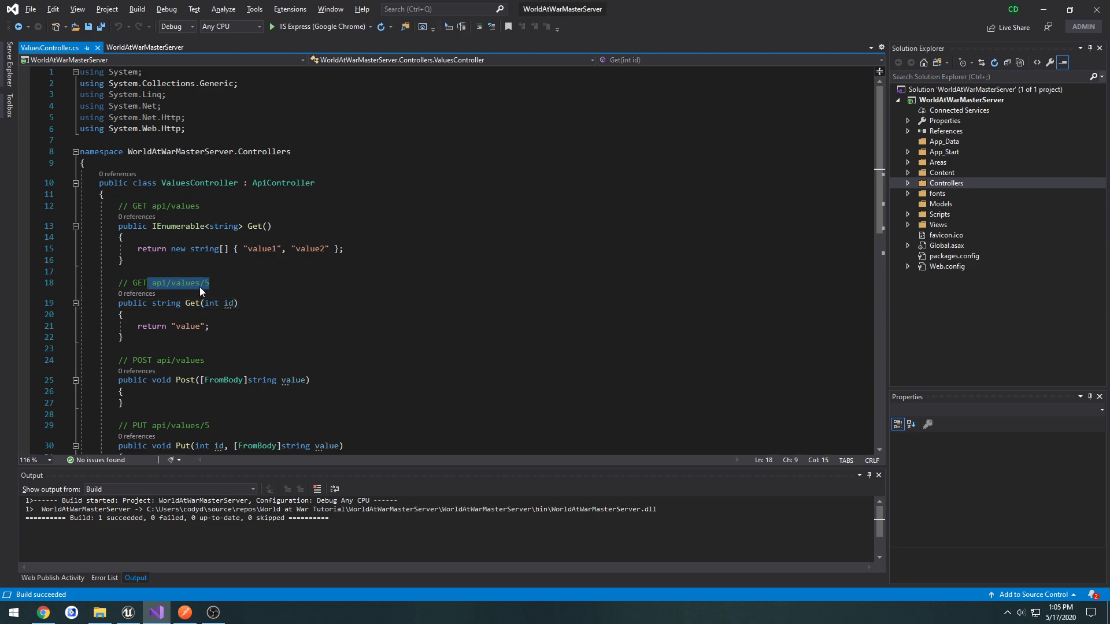
{"action": "mouse_move", "coordinate": [185, 613]}
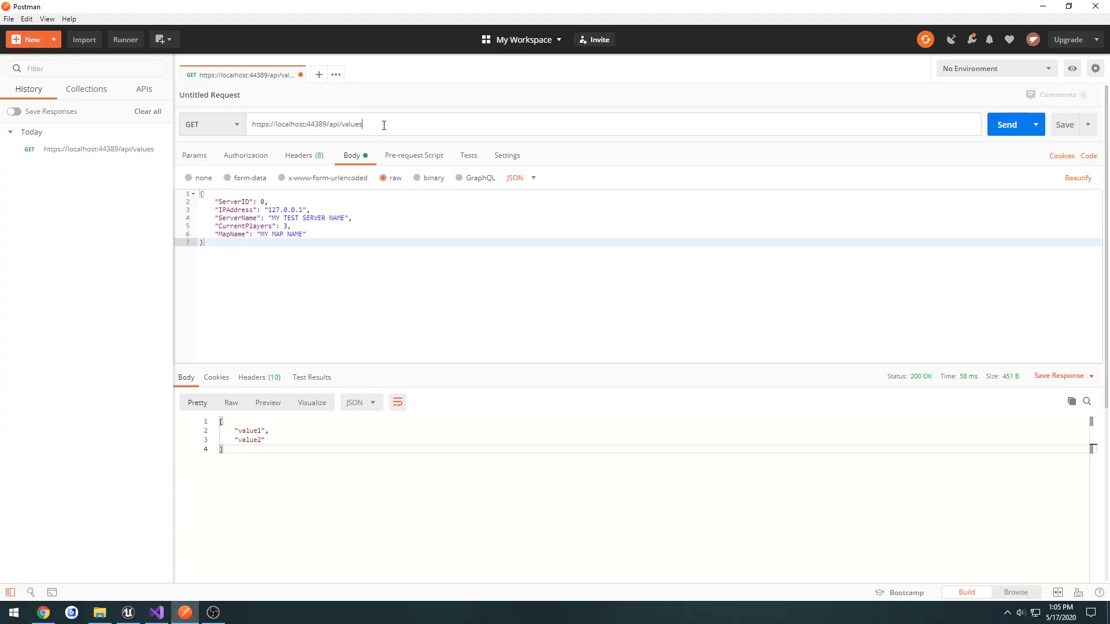
{"action": "type", "text": "/1"}
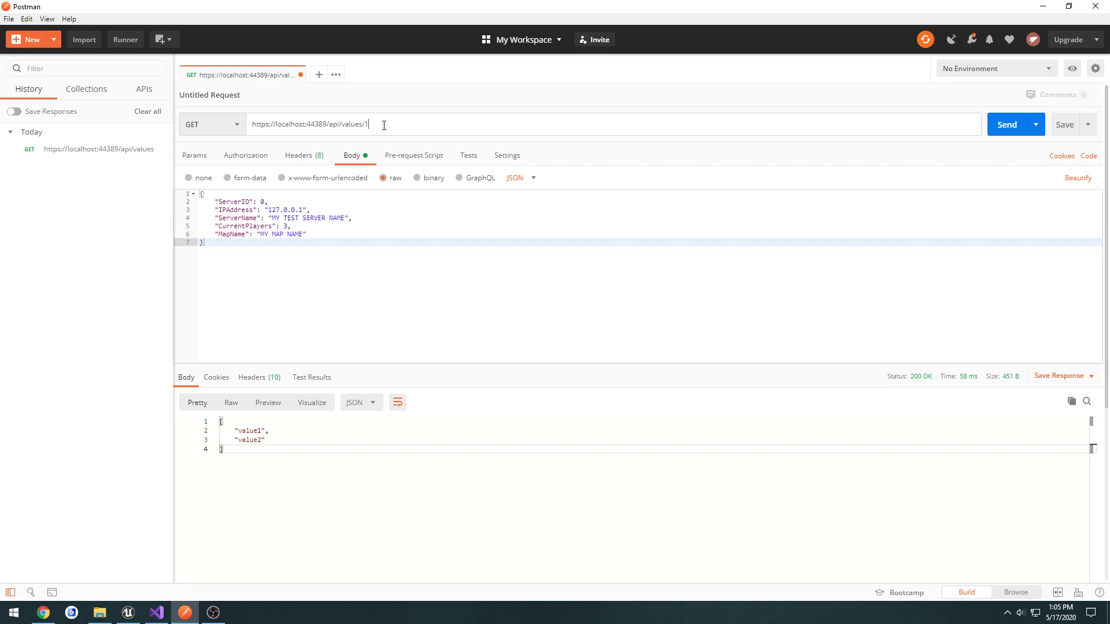
{"action": "left_click", "coordinate": [1006, 124]}
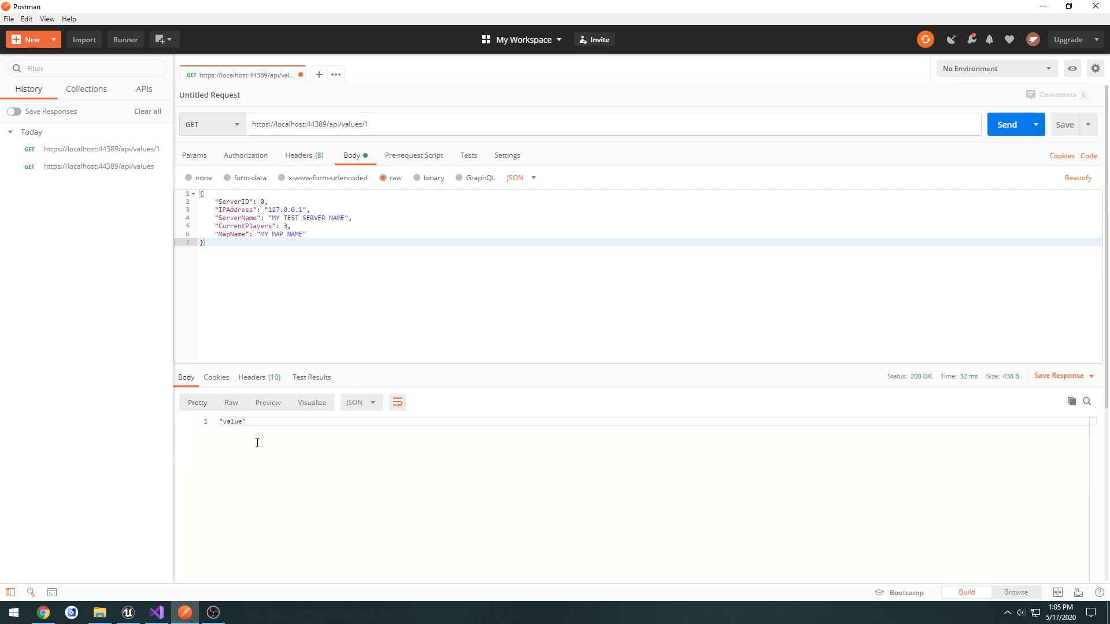
{"action": "left_click", "coordinate": [156, 613]}
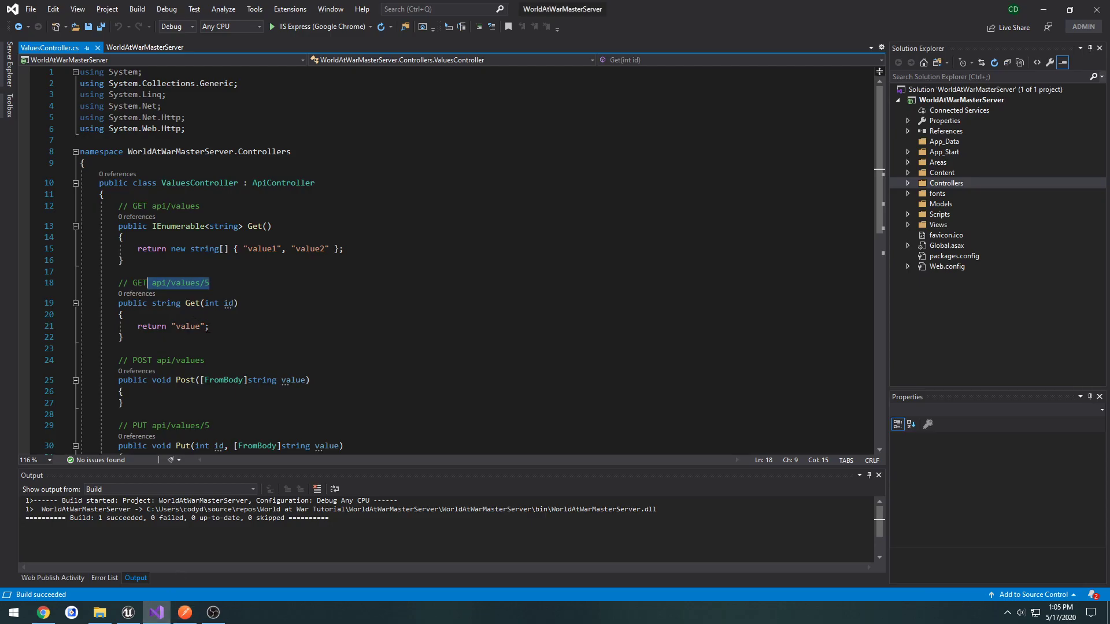
From the Get(int id) return line, insert blank lines in the Post, Put and Delete bodies, glancing at Postman between
{"action": "left_click", "coordinate": [207, 326]}
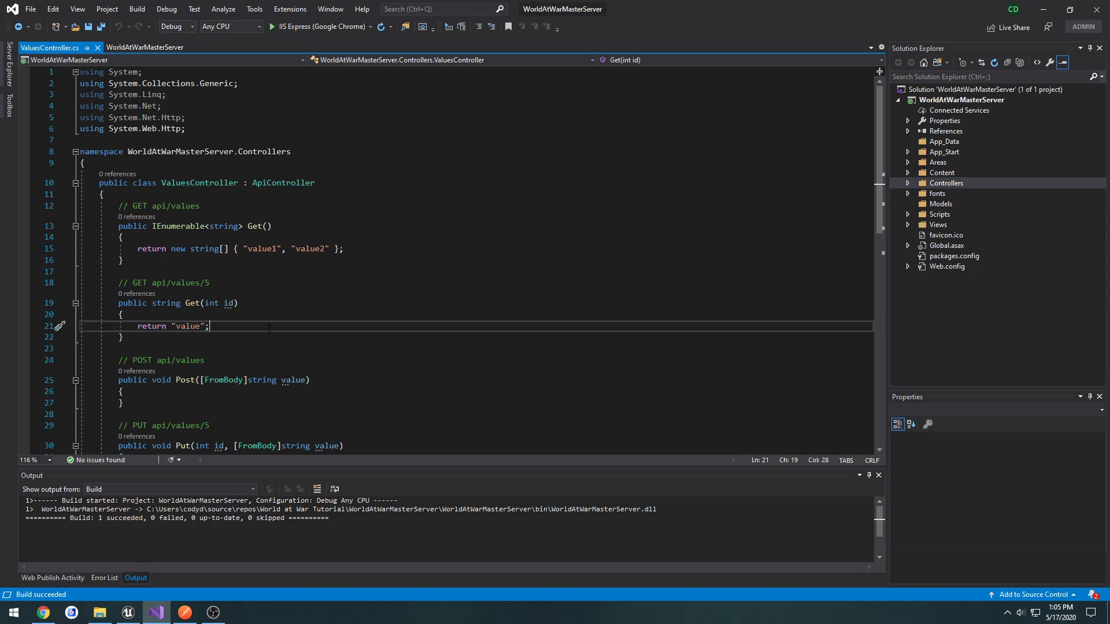
{"action": "double_click", "coordinate": [150, 326]}
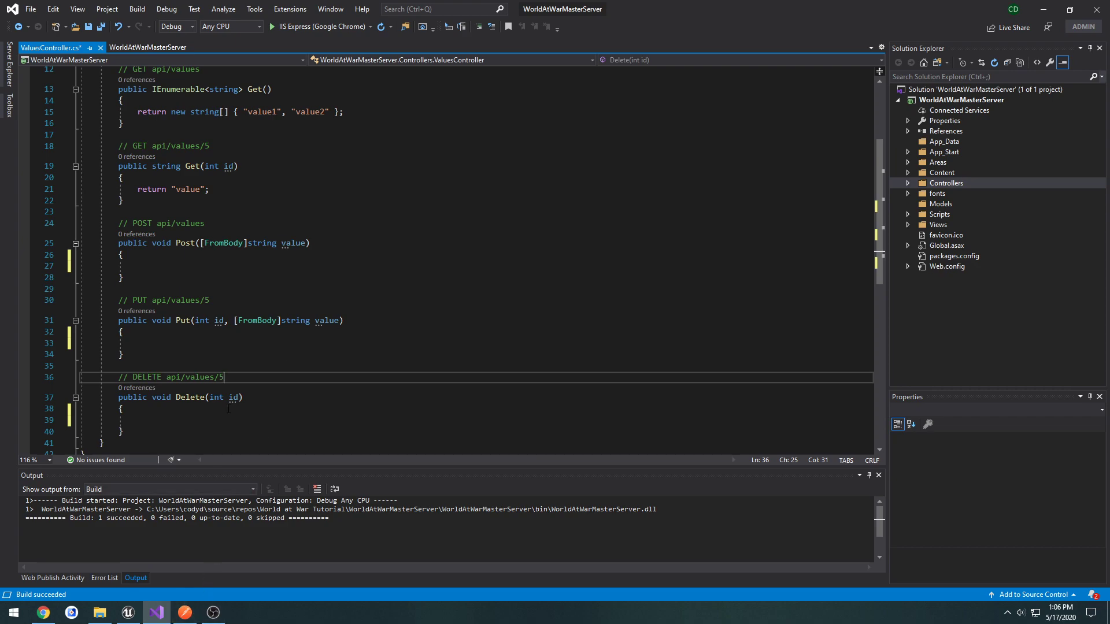
{"action": "left_click", "coordinate": [185, 613]}
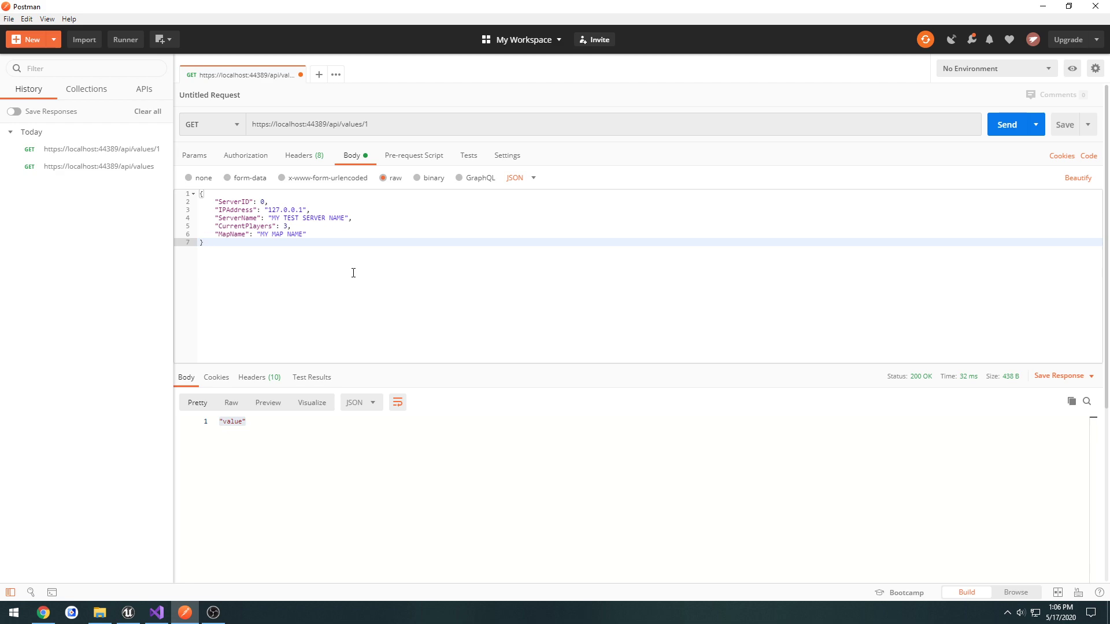
{"action": "mouse_move", "coordinate": [295, 307]}
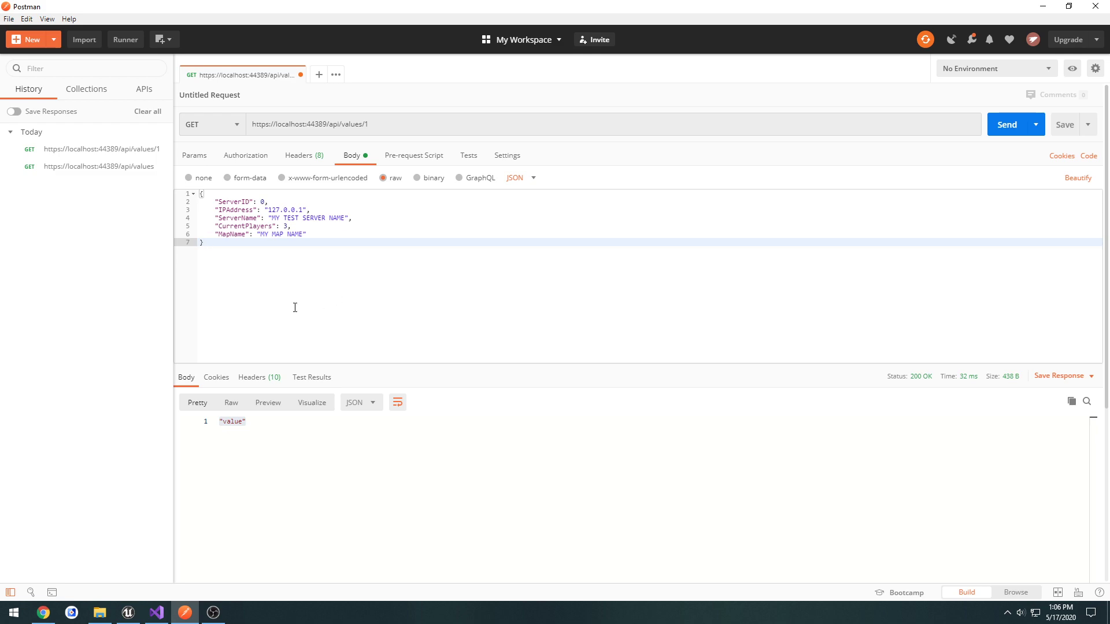
{"action": "left_click", "coordinate": [156, 613]}
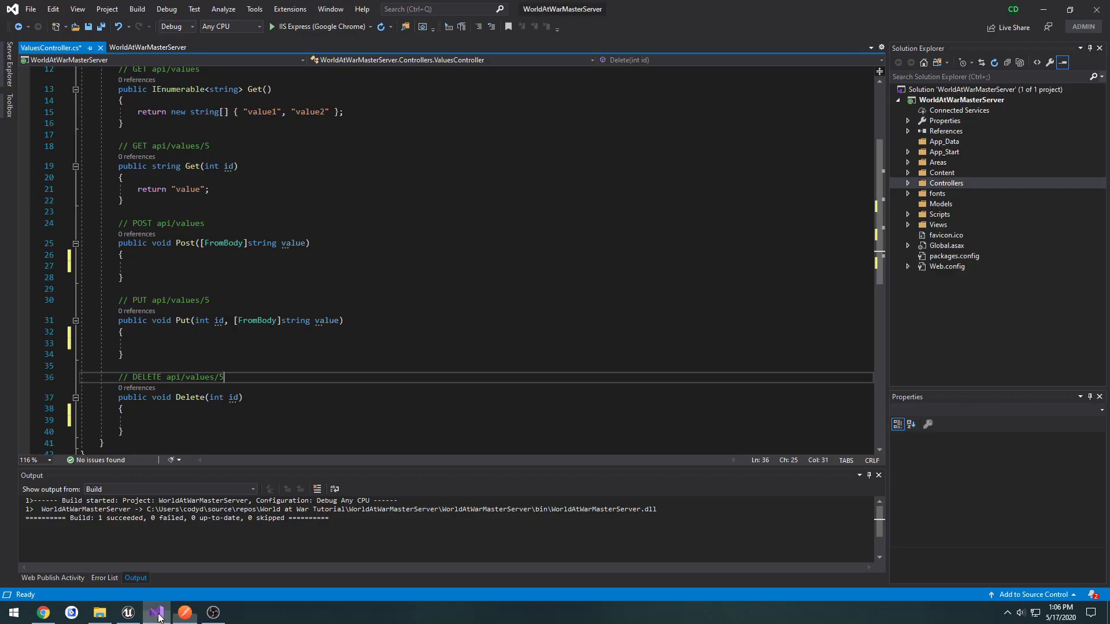